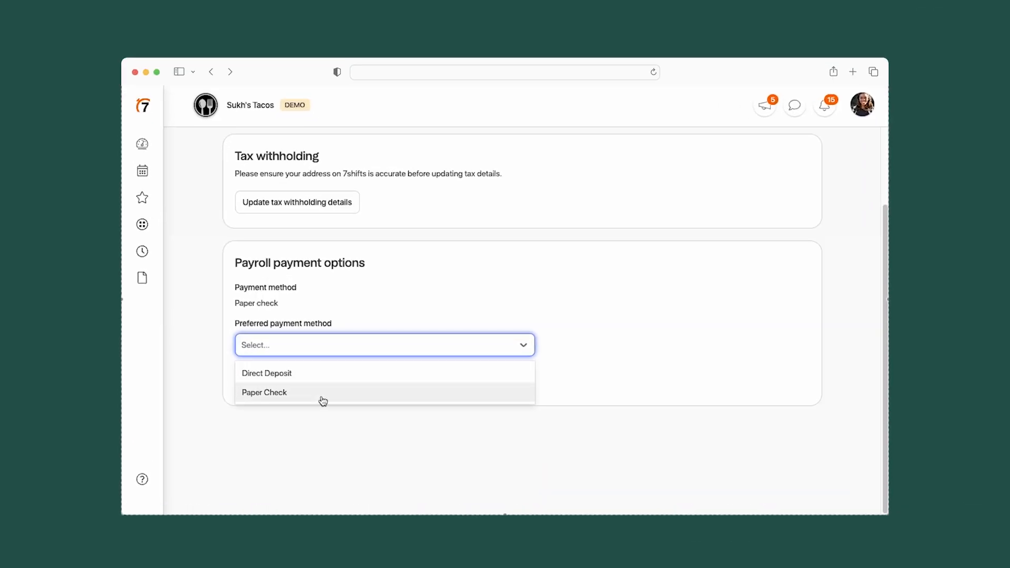
Step: Download Paystub-081524, open the Jun 12–18 pay stub, then start onboarding with the Federal I-9
{"action": "left_click", "coordinate": [470, 201]}
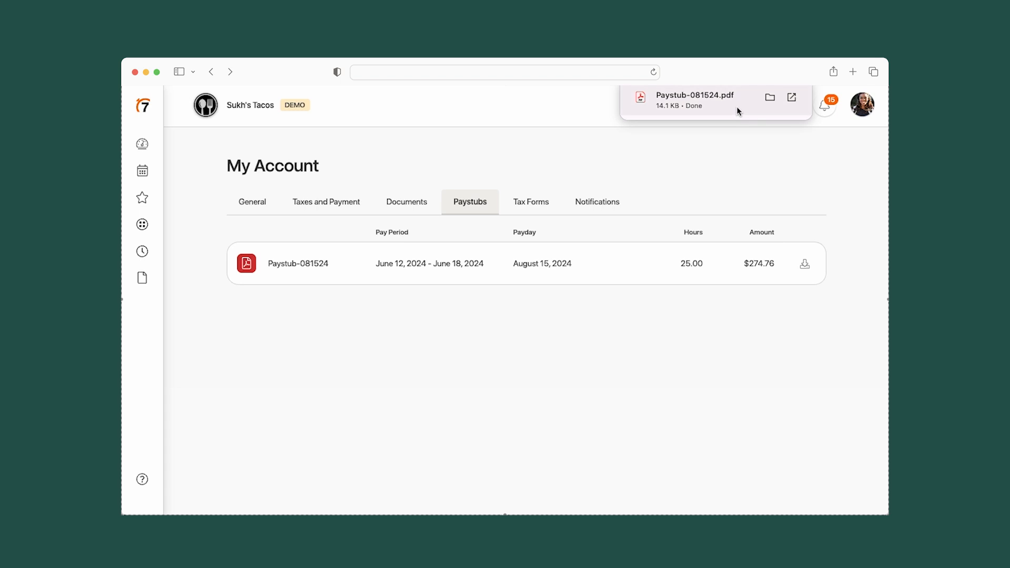
{"action": "left_click", "coordinate": [141, 144]}
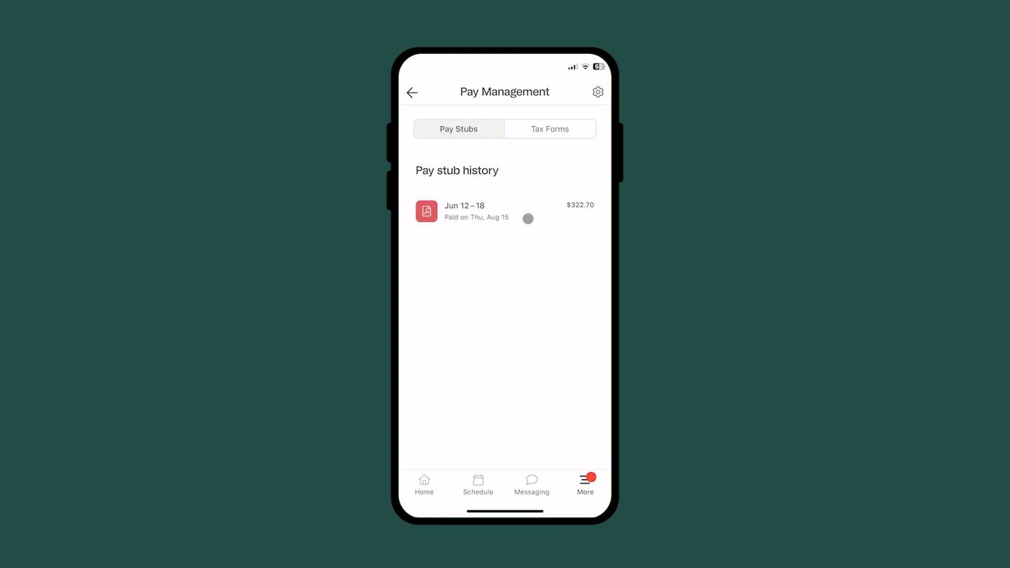
{"action": "left_click", "coordinate": [477, 212]}
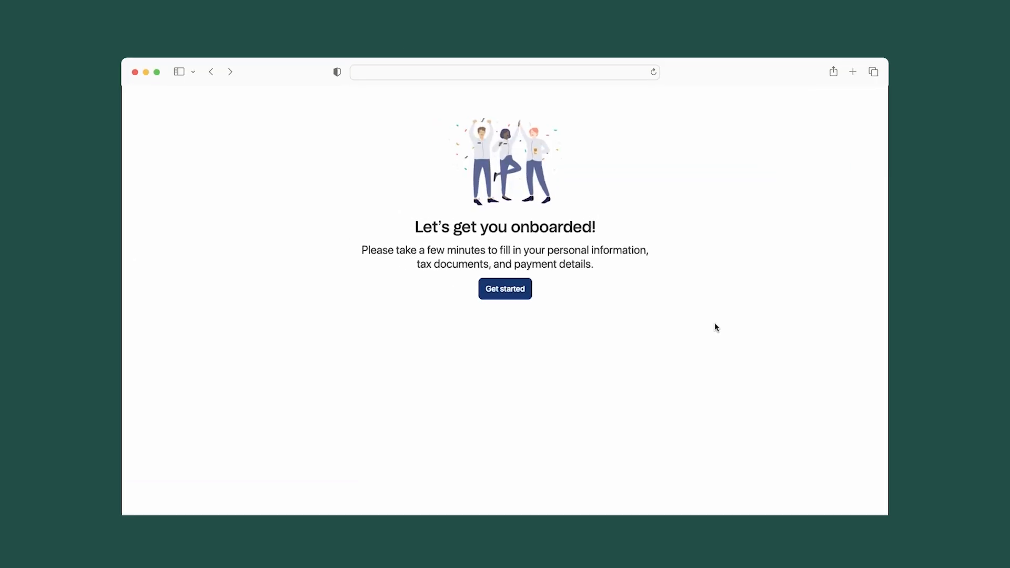
{"action": "left_click", "coordinate": [504, 289]}
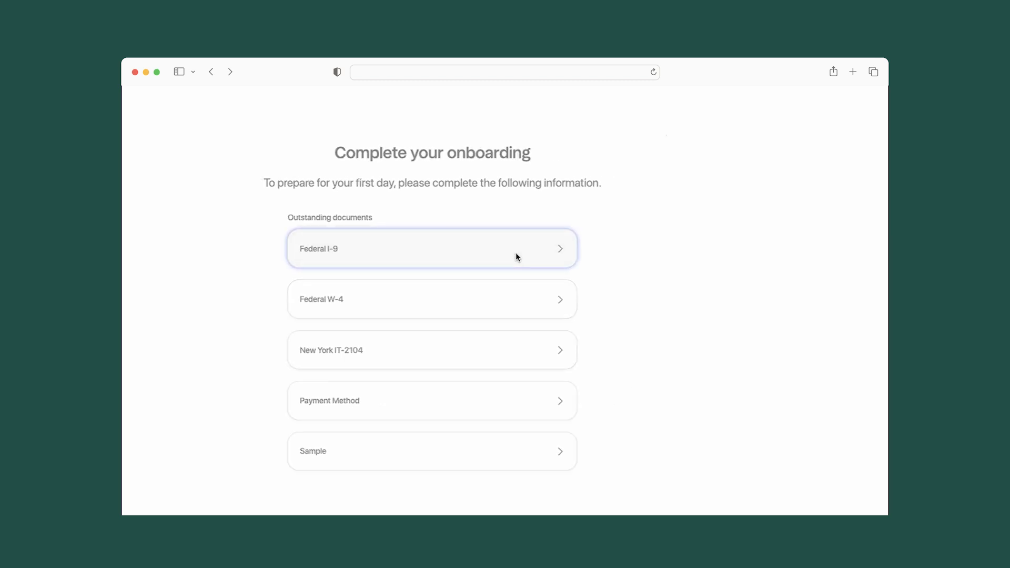
{"action": "left_click", "coordinate": [431, 249]}
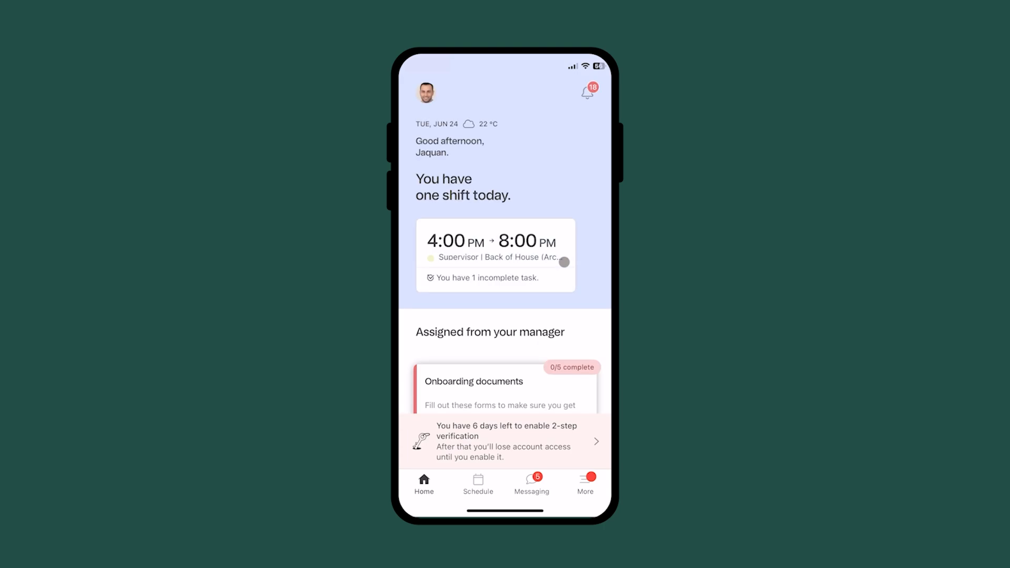
Step: In onboarding documents, answer the W-4 two-jobs question and sign as 'jaquan'
{"action": "left_click", "coordinate": [503, 387]}
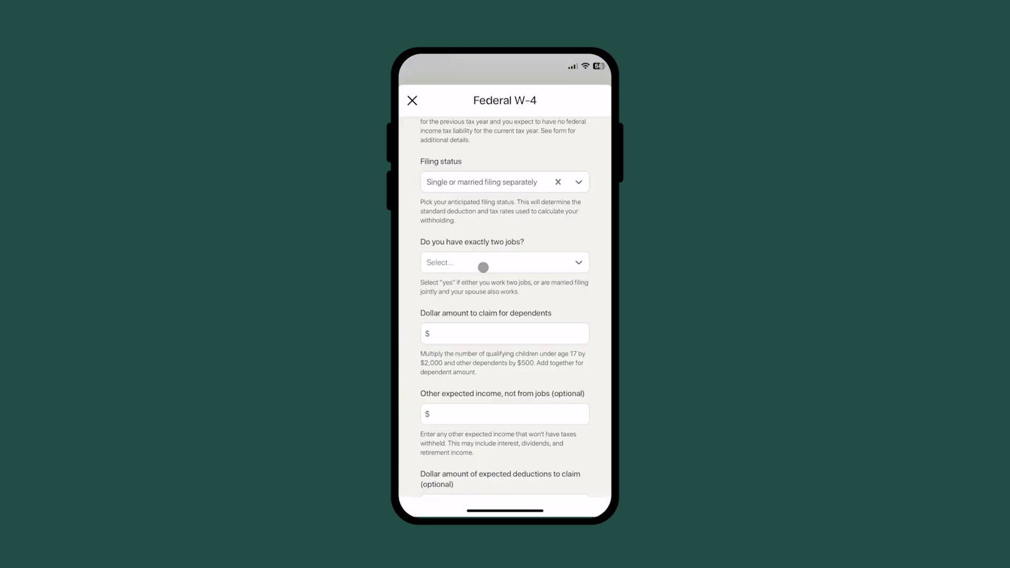
{"action": "left_click", "coordinate": [504, 333]}
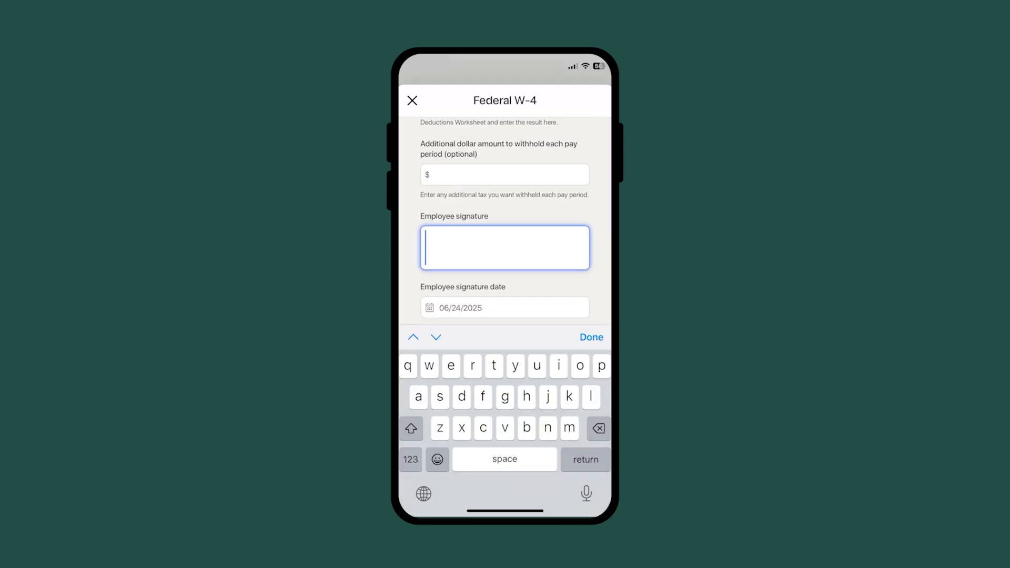
{"action": "type", "text": "jaquan"}
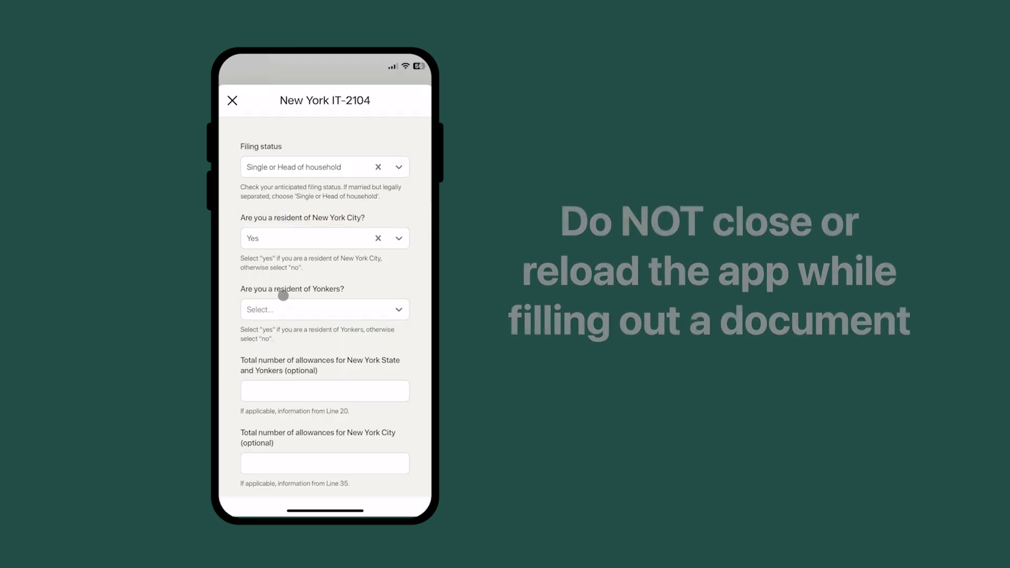
{"action": "scroll", "scroll_direction": "down", "scroll_amount": 3}
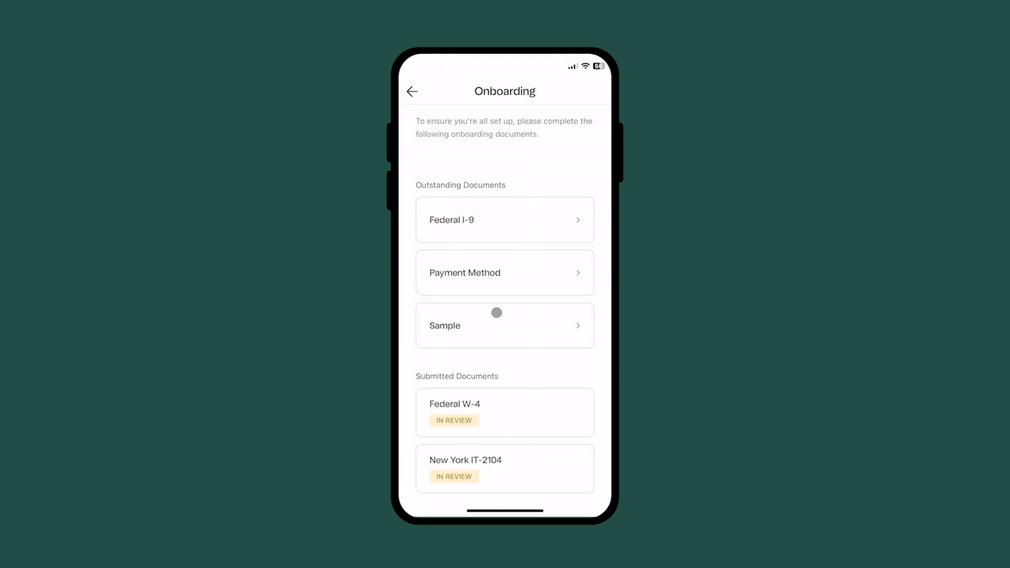
Step: Open the Sample document, download it for review, and submit it signed
{"action": "left_click", "coordinate": [505, 325]}
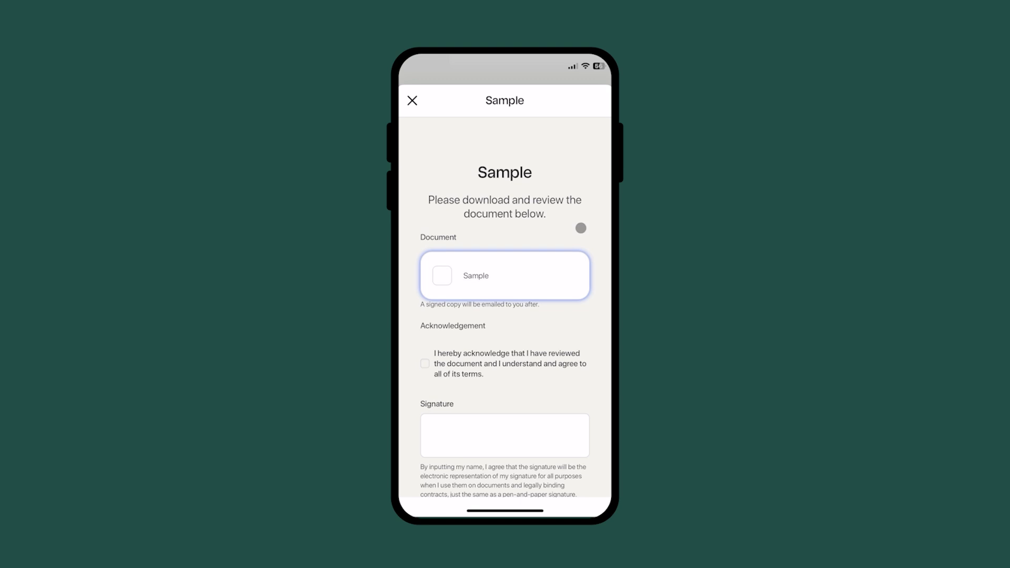
{"action": "left_click", "coordinate": [504, 275]}
{"action": "type", "text": "jaquan"}
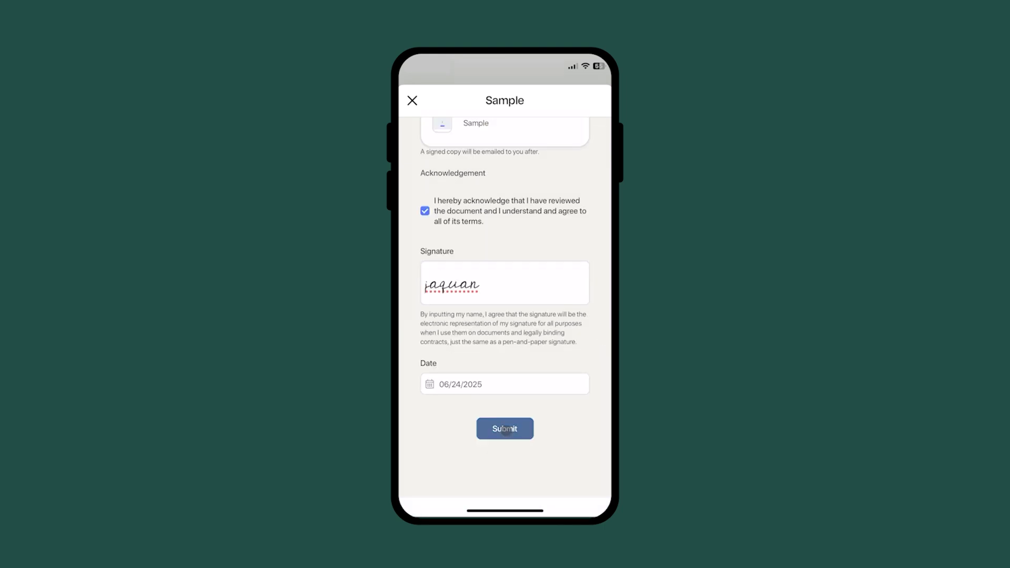
{"action": "left_click", "coordinate": [504, 429]}
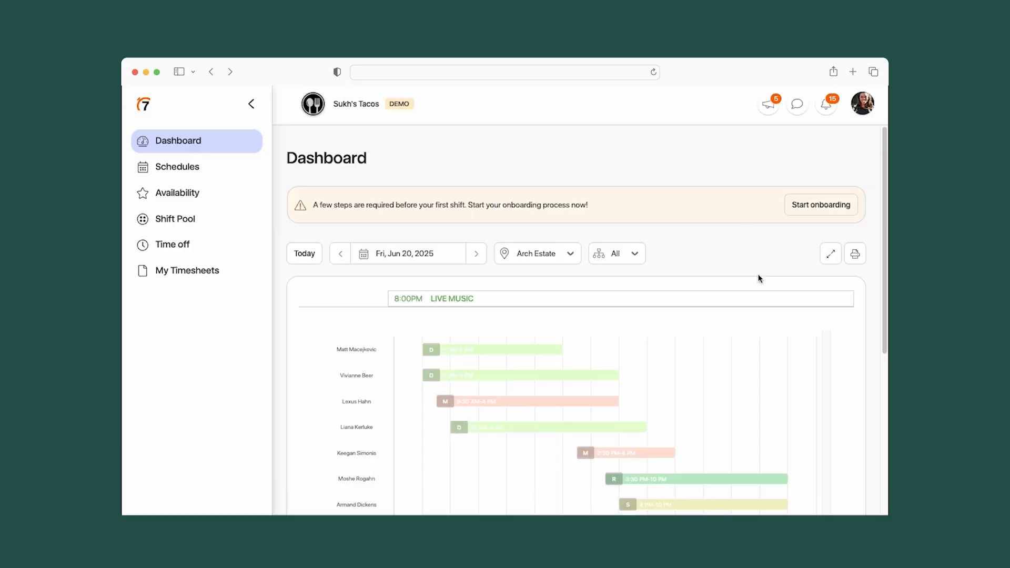
Step: Start onboarding, confirm the form submission, acknowledge the Sample document and sign 'Haylie'
{"action": "left_click", "coordinate": [820, 204]}
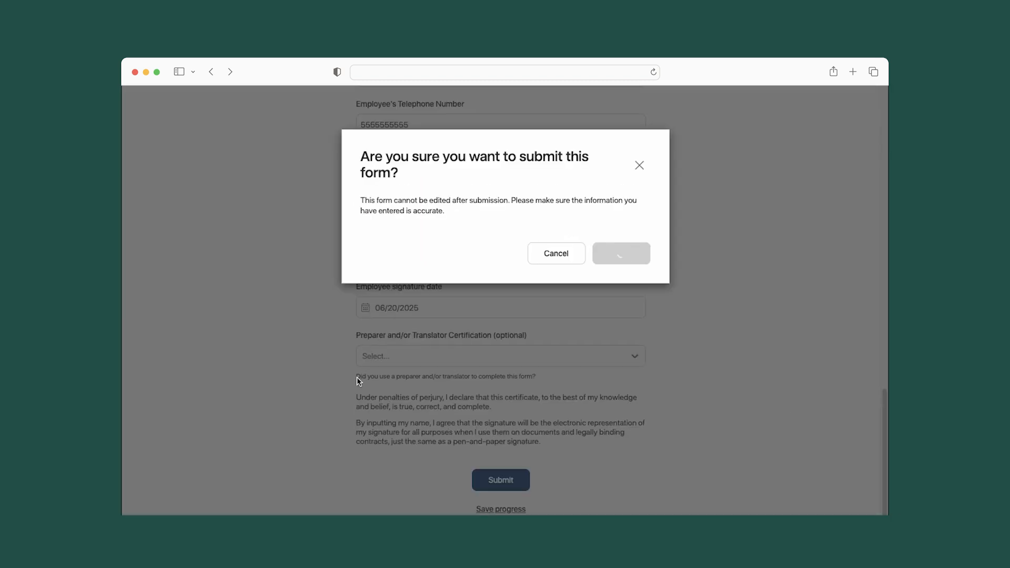
{"action": "left_click", "coordinate": [620, 253]}
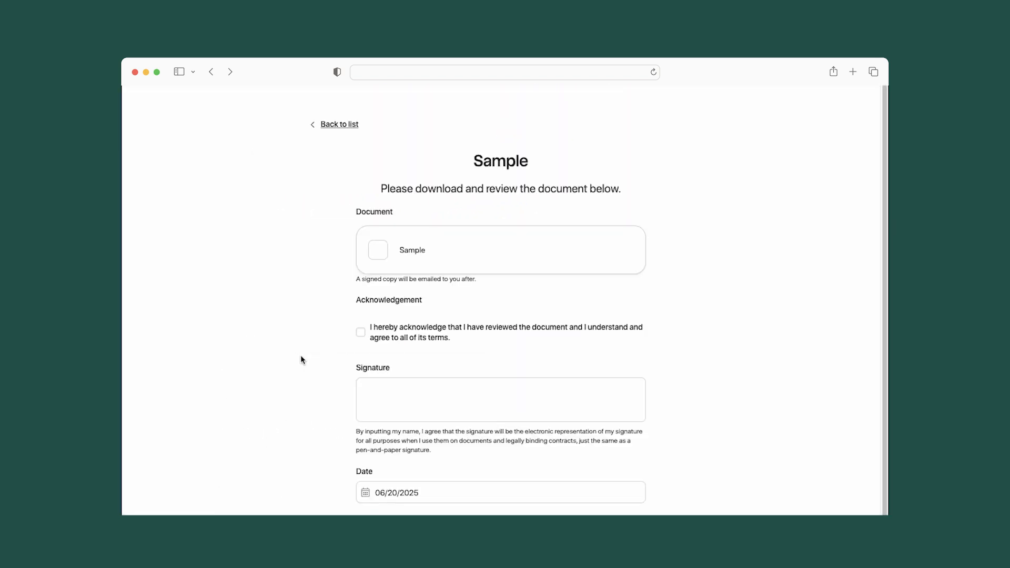
{"action": "left_click", "coordinate": [361, 332]}
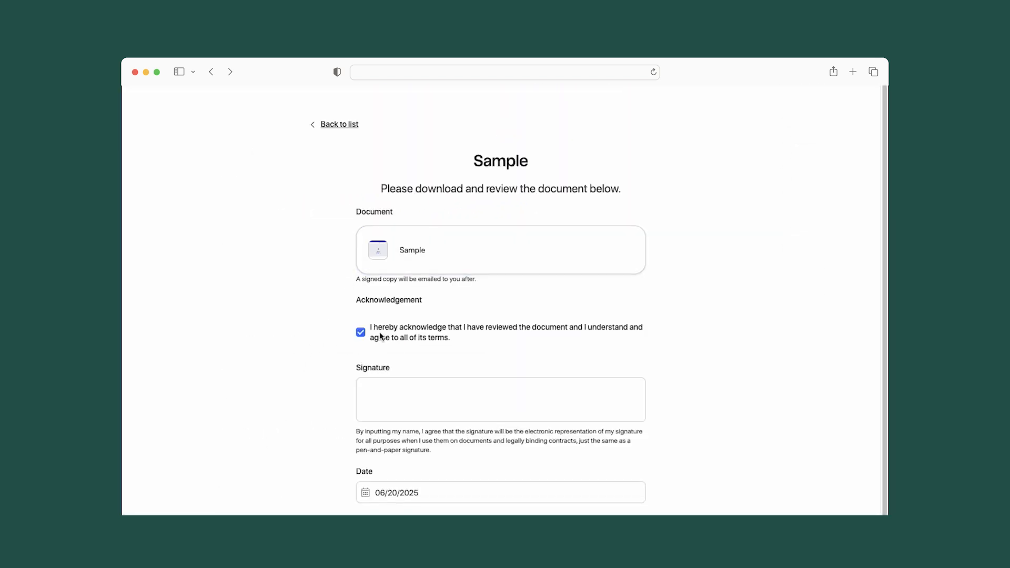
{"action": "type", "text": "Haylie"}
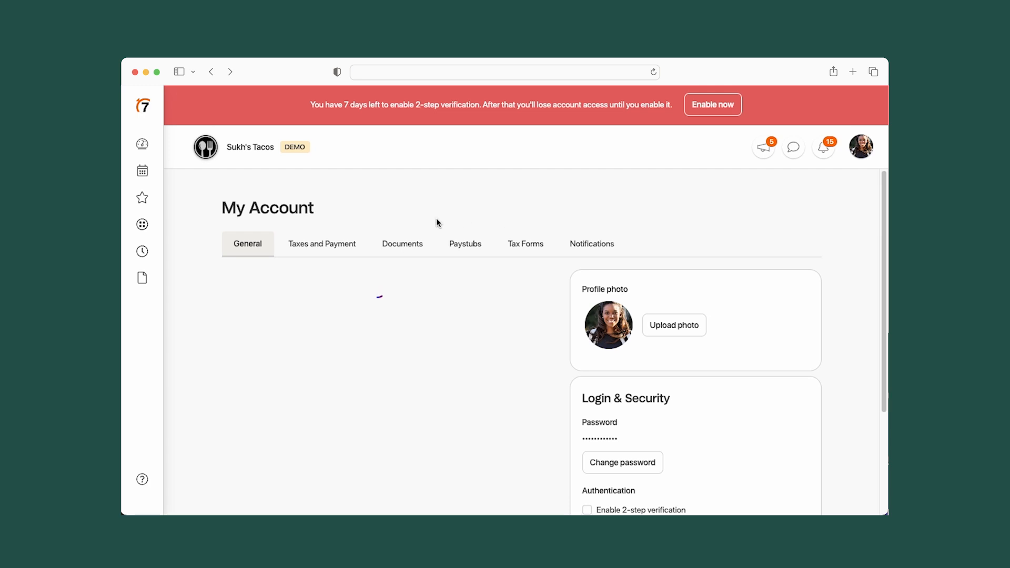
{"action": "left_click", "coordinate": [402, 244]}
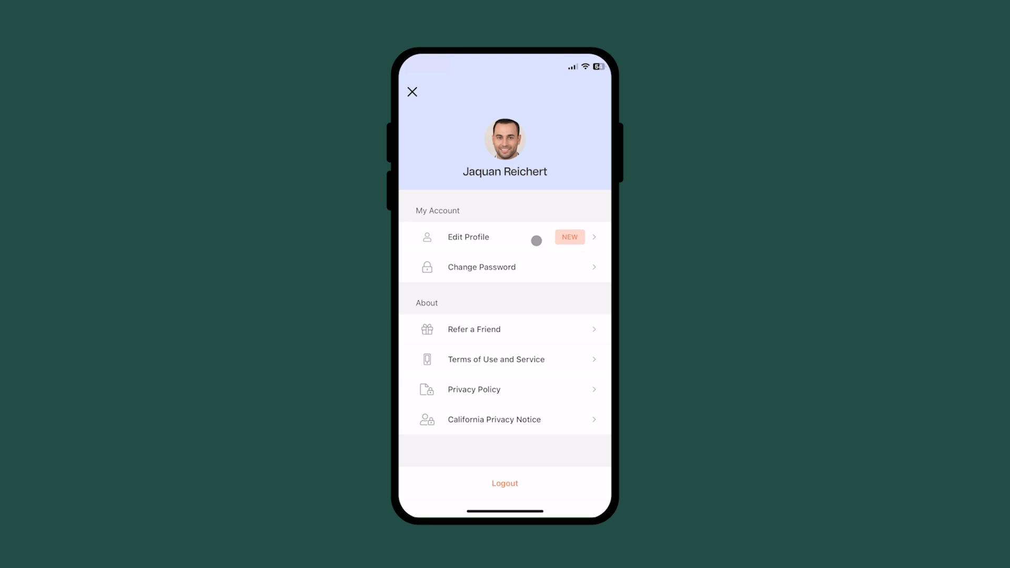
{"action": "left_click", "coordinate": [469, 237]}
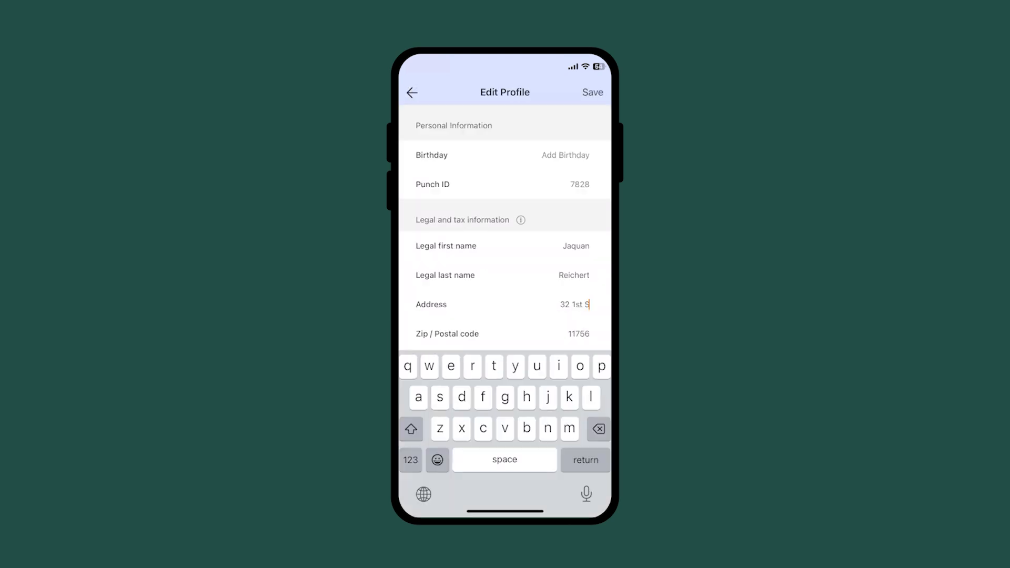
{"action": "type", "text": "t"}
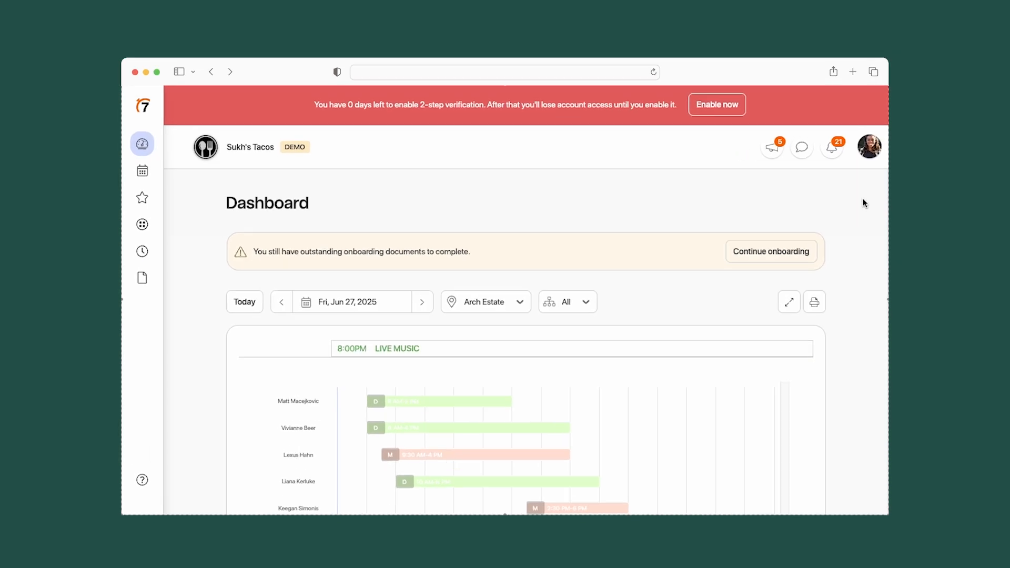
{"action": "left_click", "coordinate": [869, 146]}
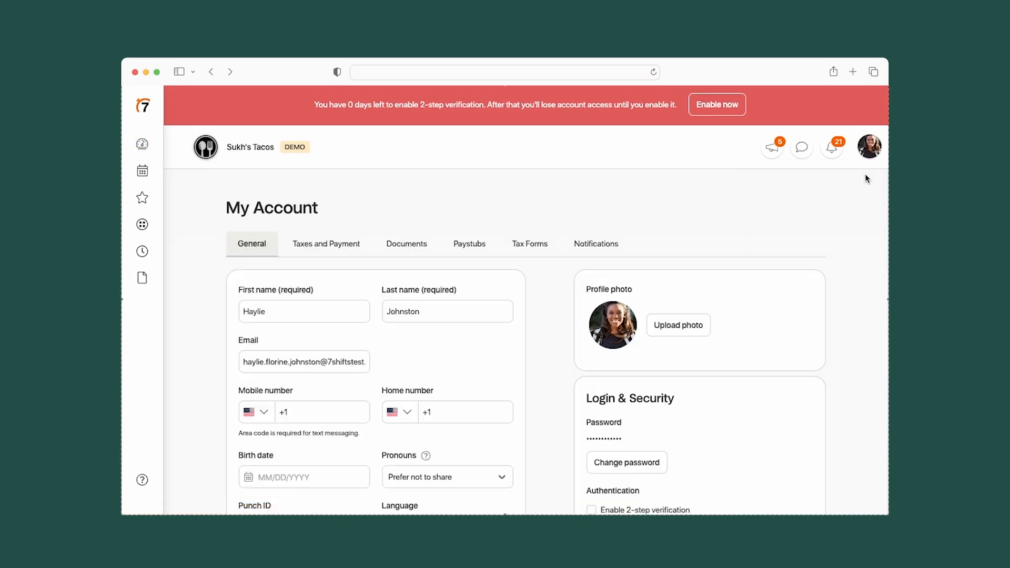
{"action": "scroll", "scroll_direction": "down", "scroll_amount": 3}
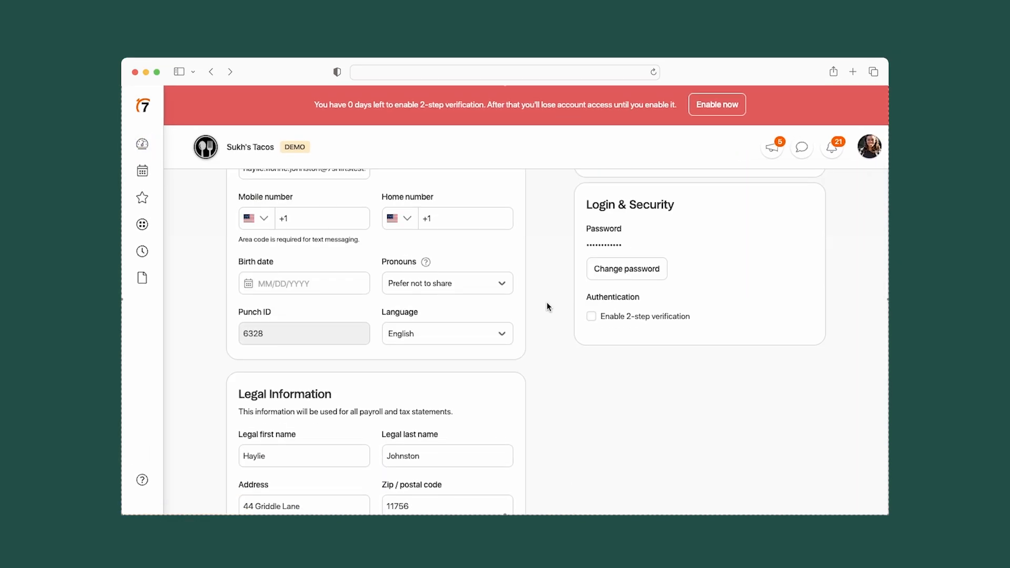
{"action": "scroll", "scroll_direction": "down", "scroll_amount": 3}
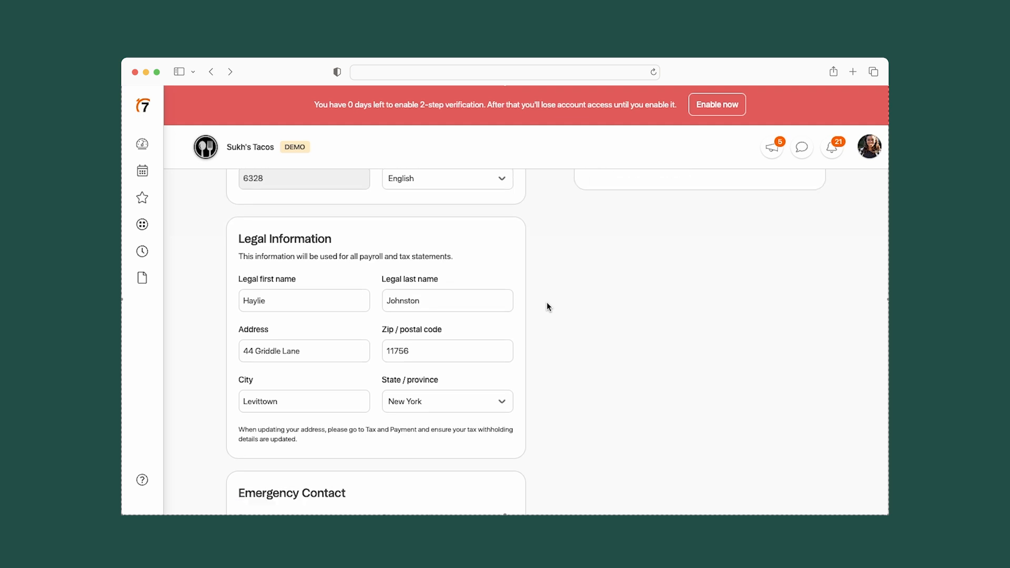
{"action": "type", "text": "32 1st St"}
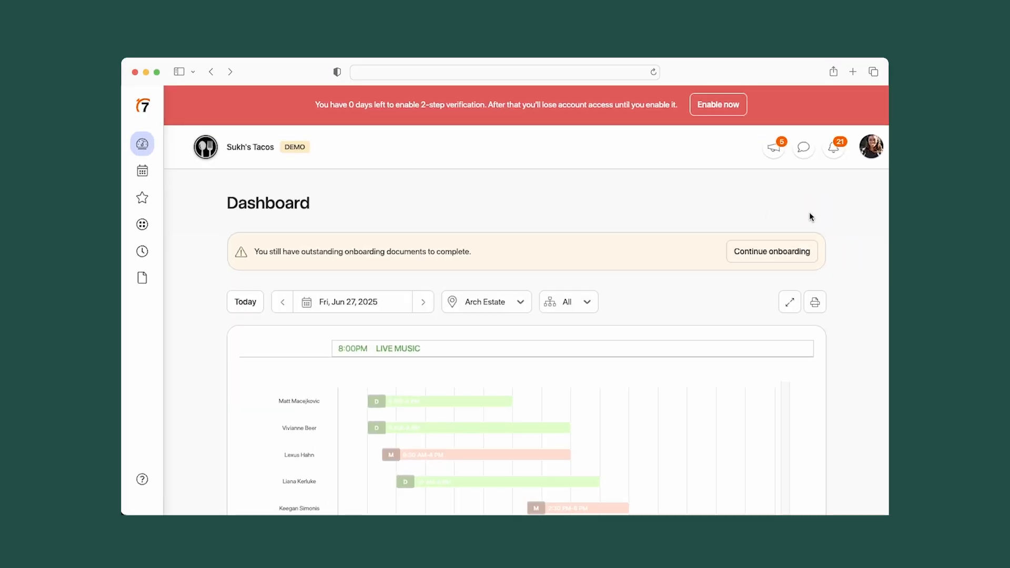
Step: Go to My Account settings and answer the W-4 withholding exemption question
{"action": "left_click", "coordinate": [871, 146]}
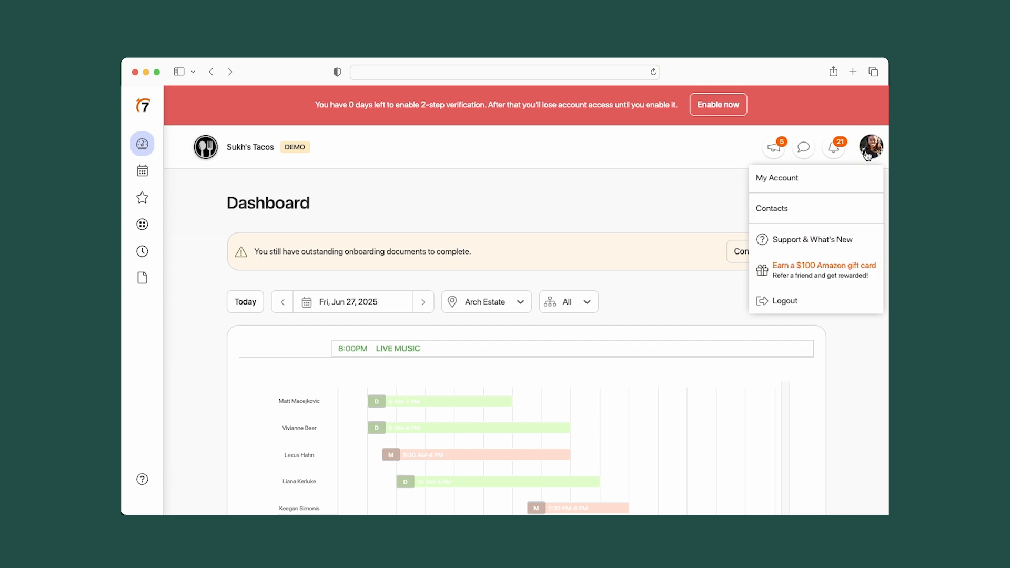
{"action": "left_click", "coordinate": [777, 178]}
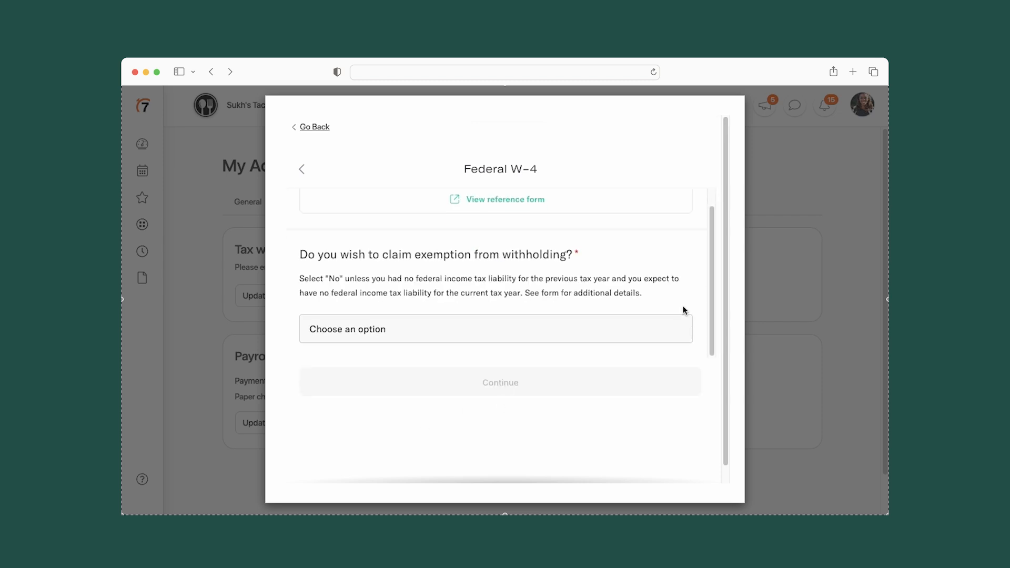
{"action": "left_click", "coordinate": [500, 382]}
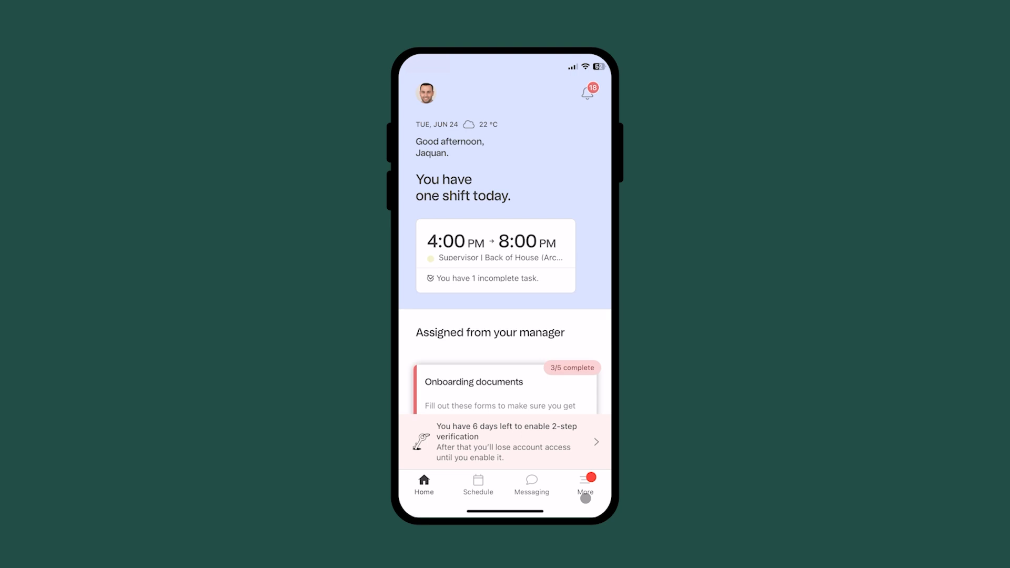
Step: In Pay Management payment settings, save direct deposit details (123456789) and close the confirmation
{"action": "left_click", "coordinate": [585, 485]}
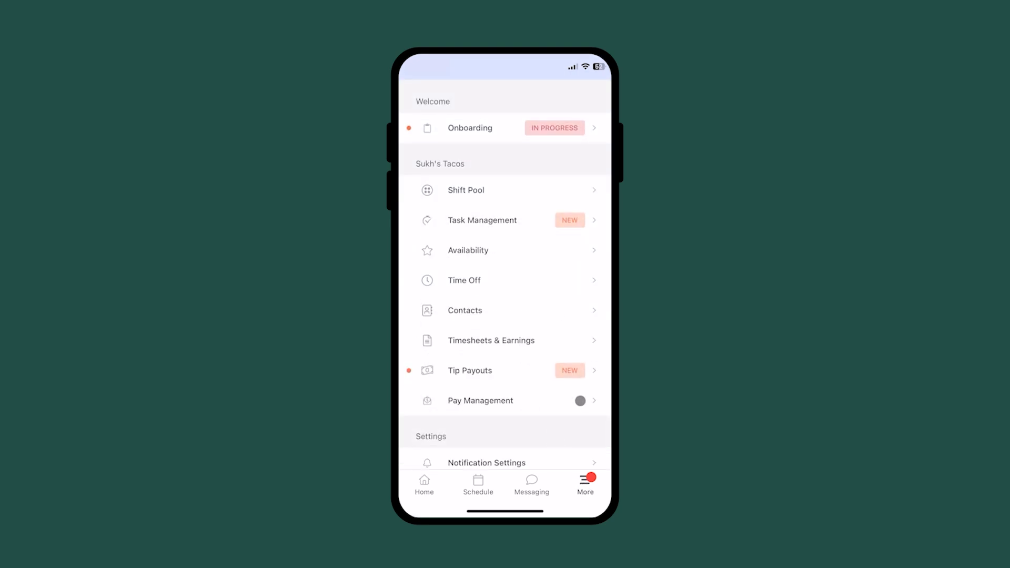
{"action": "left_click", "coordinate": [480, 400]}
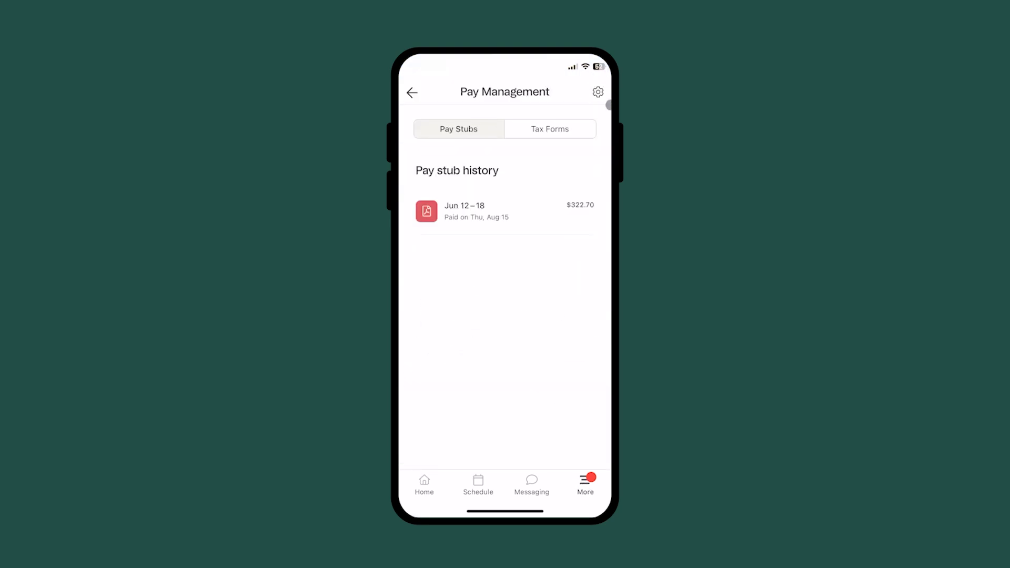
{"action": "left_click", "coordinate": [597, 91]}
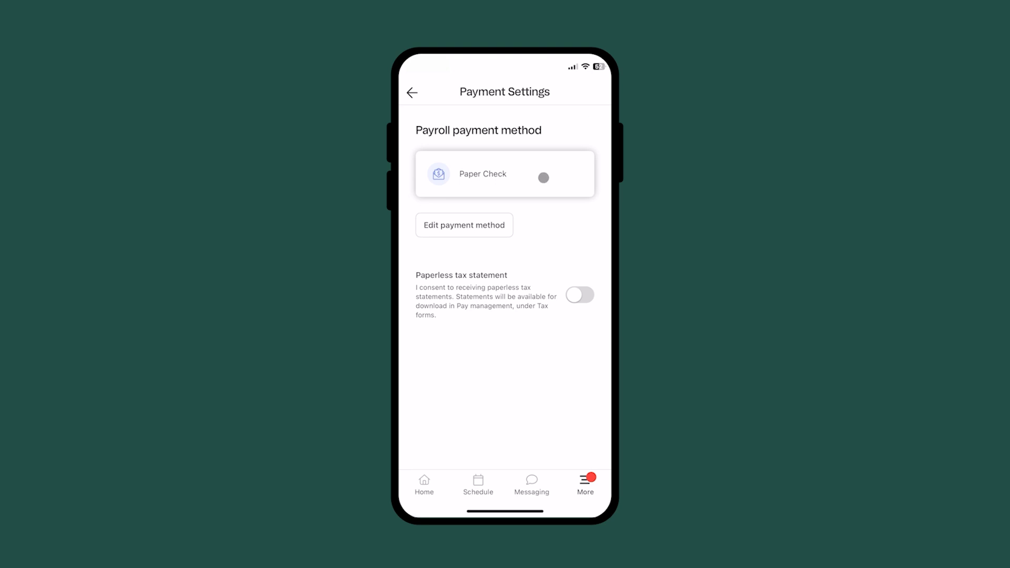
{"action": "left_click", "coordinate": [462, 225]}
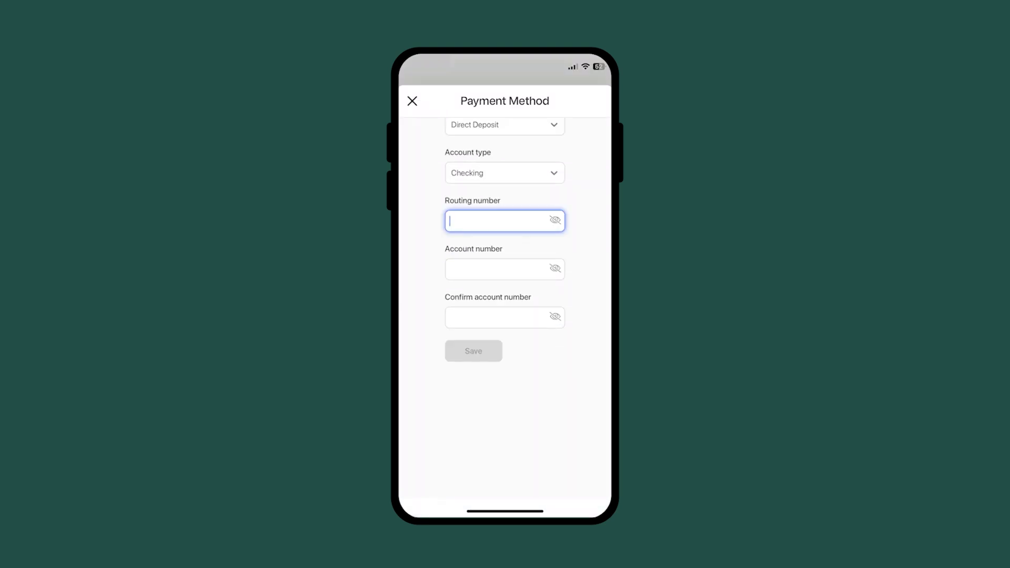
{"action": "type", "text": "123456789"}
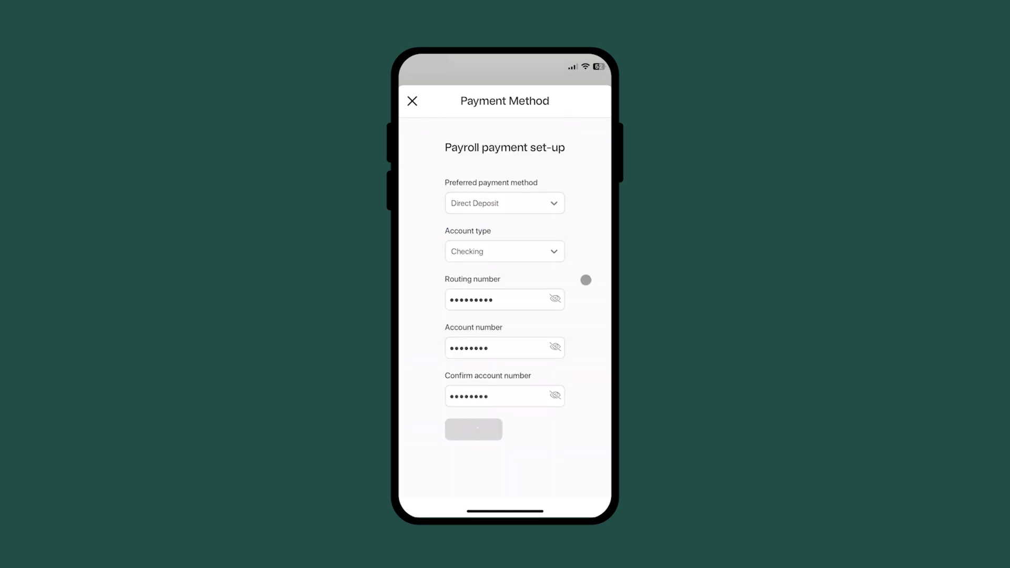
{"action": "left_click", "coordinate": [474, 429]}
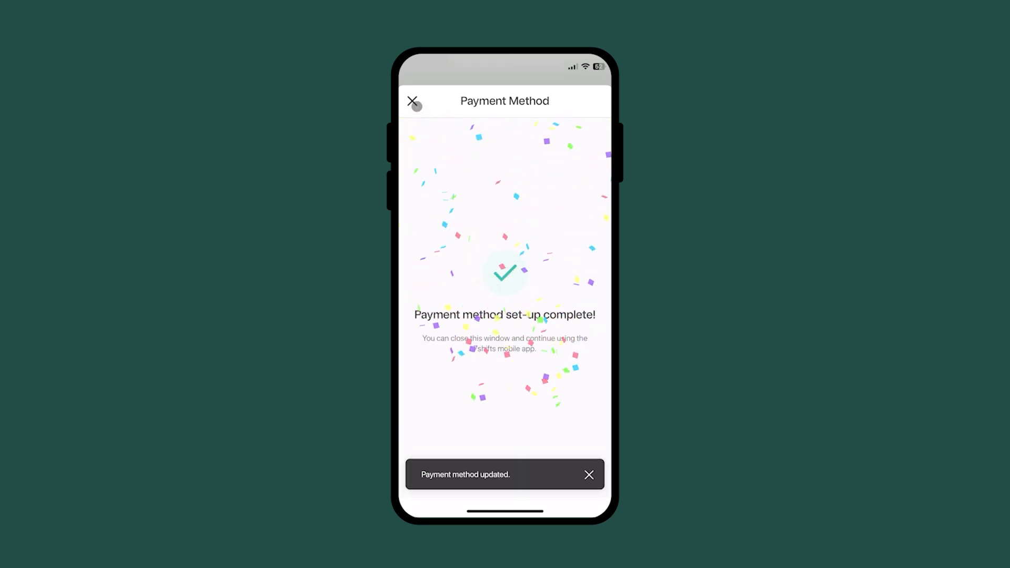
{"action": "left_click", "coordinate": [411, 102]}
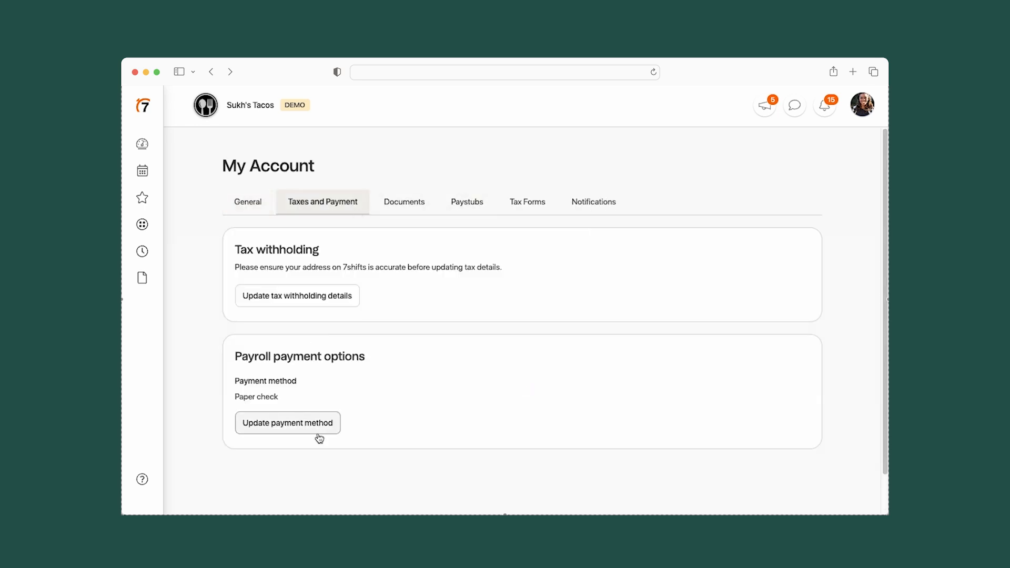
Step: Change the web payment method to Direct Deposit, Checking account, and begin the routing number
{"action": "left_click", "coordinate": [288, 422]}
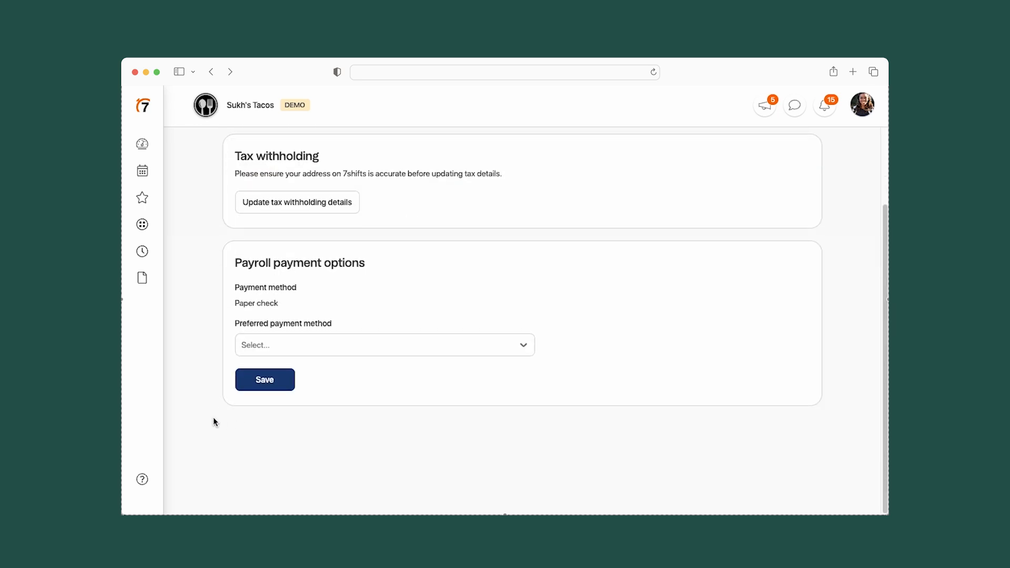
{"action": "left_click", "coordinate": [384, 345]}
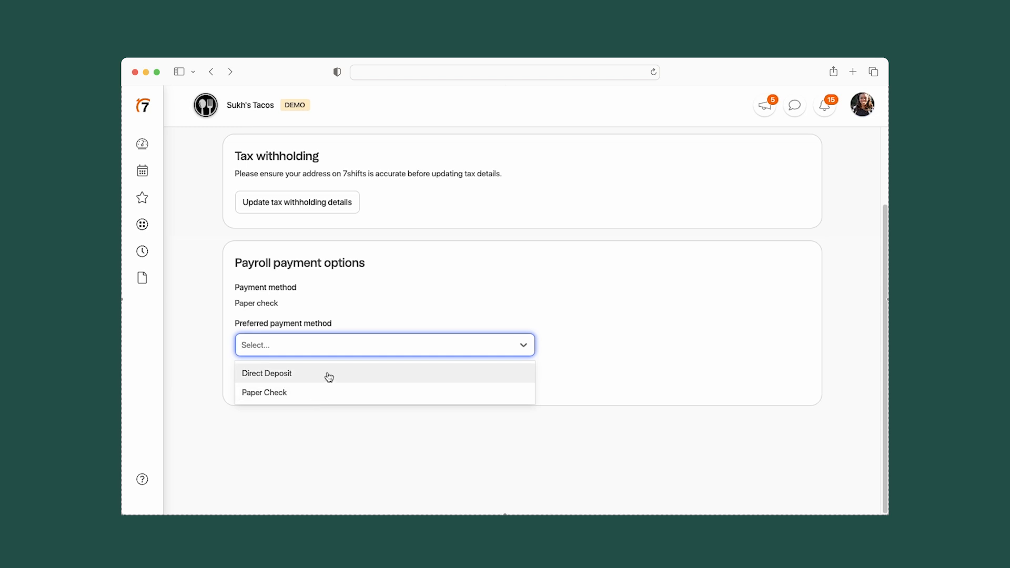
{"action": "left_click", "coordinate": [266, 373]}
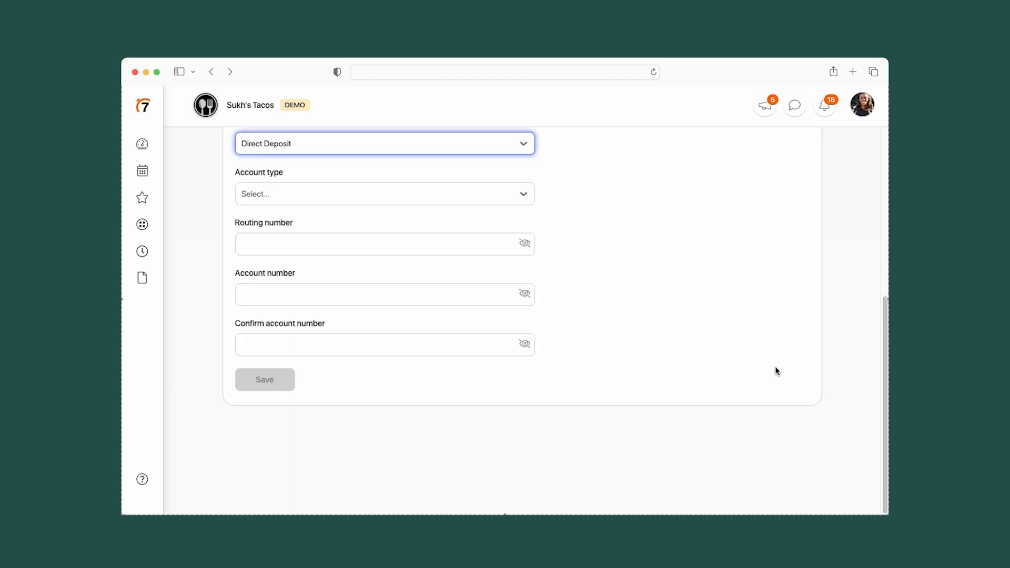
{"action": "left_click", "coordinate": [385, 194]}
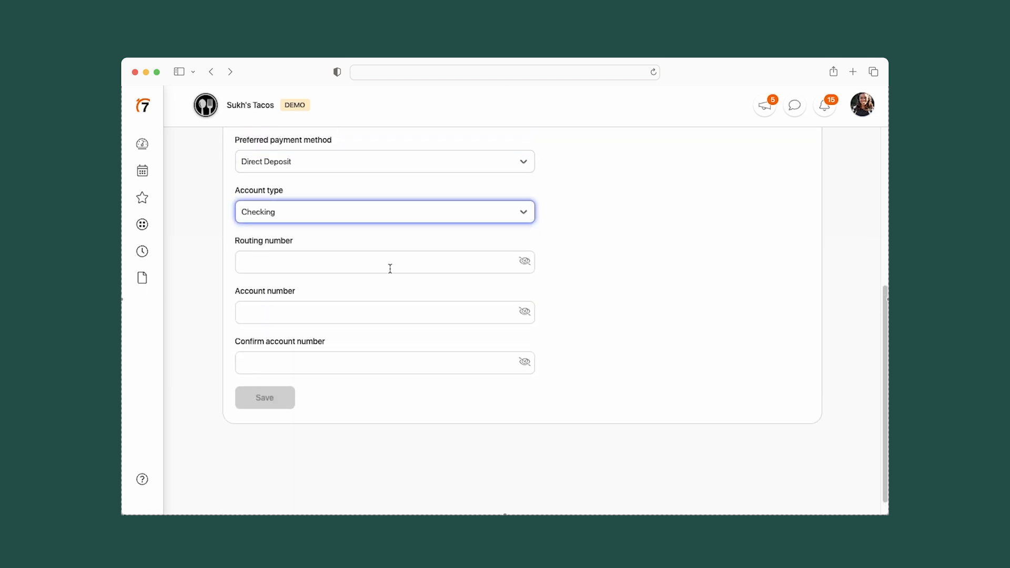
{"action": "left_click", "coordinate": [384, 362]}
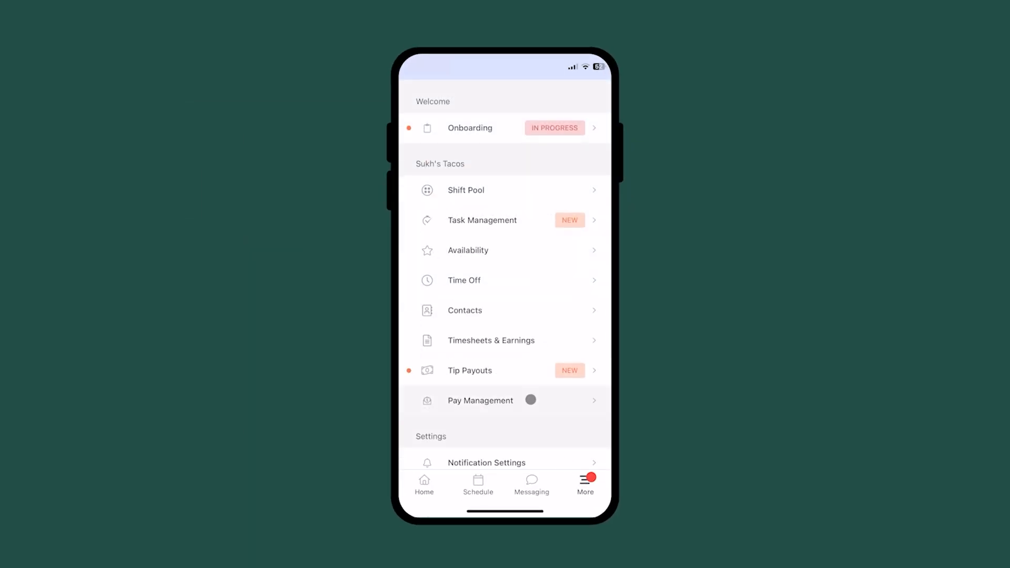
Step: Open mobile Pay Management, then open Paystub-081524 from the web Paystubs tab
{"action": "left_click", "coordinate": [480, 399]}
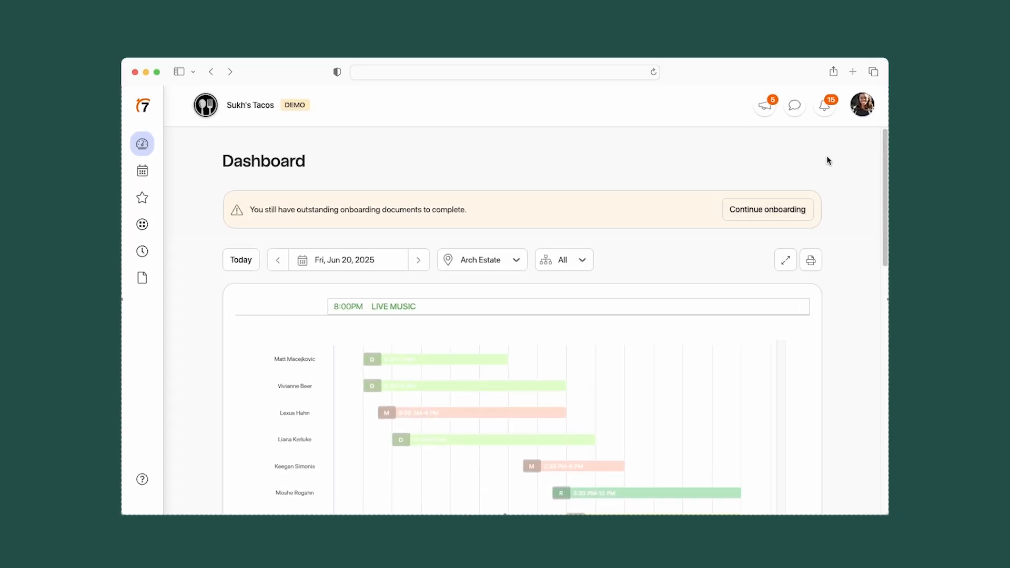
{"action": "left_click", "coordinate": [862, 105]}
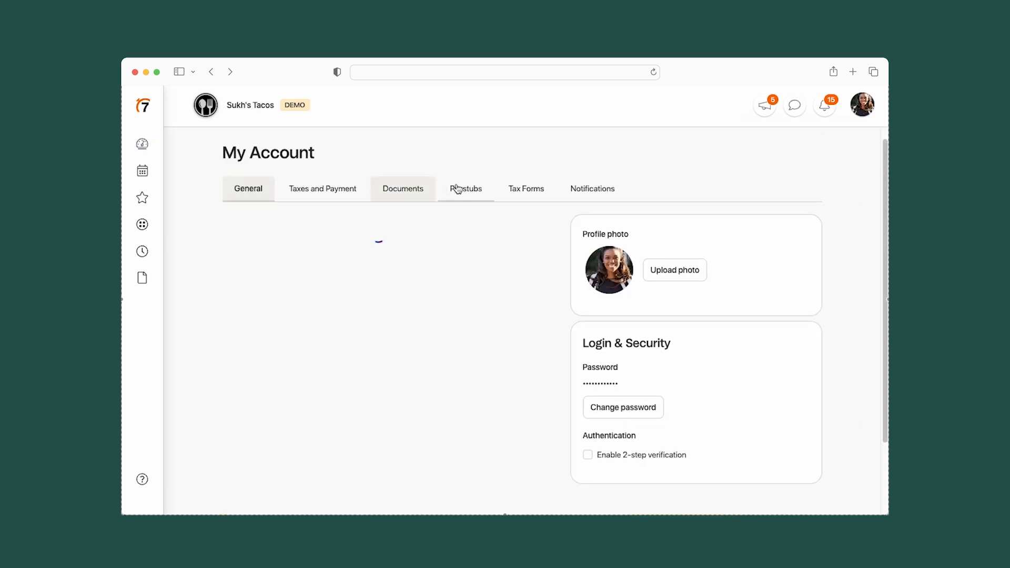
{"action": "left_click", "coordinate": [465, 188]}
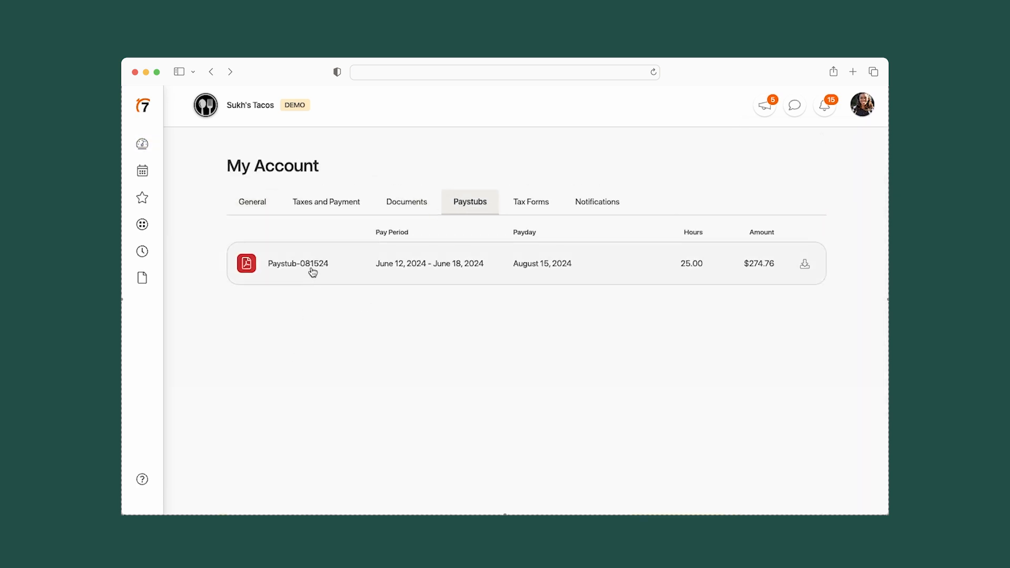
{"action": "left_click", "coordinate": [804, 264]}
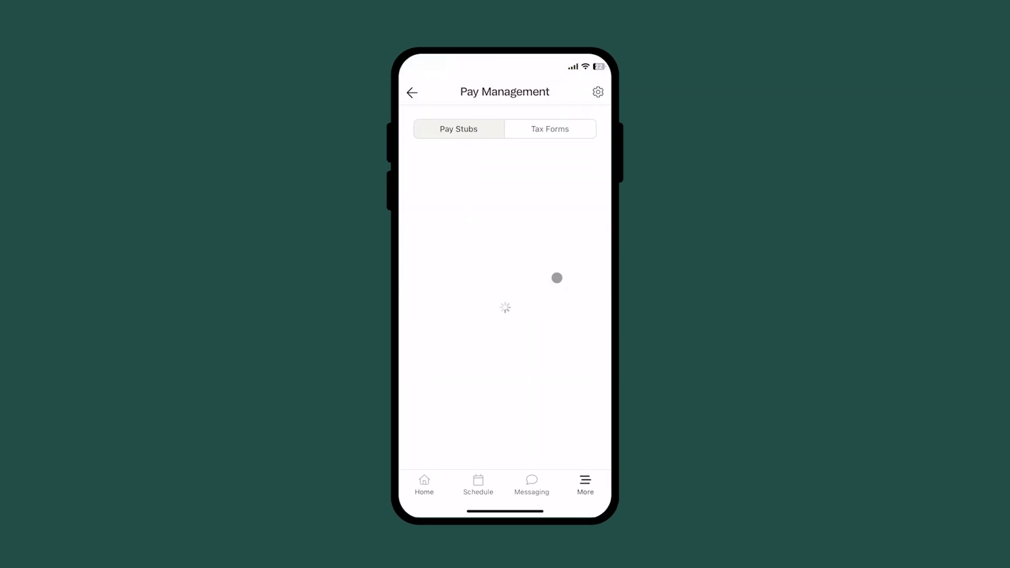
Step: Open the Federal W-2 (2024) form from My Account's Tax Forms
{"action": "left_click", "coordinate": [549, 129]}
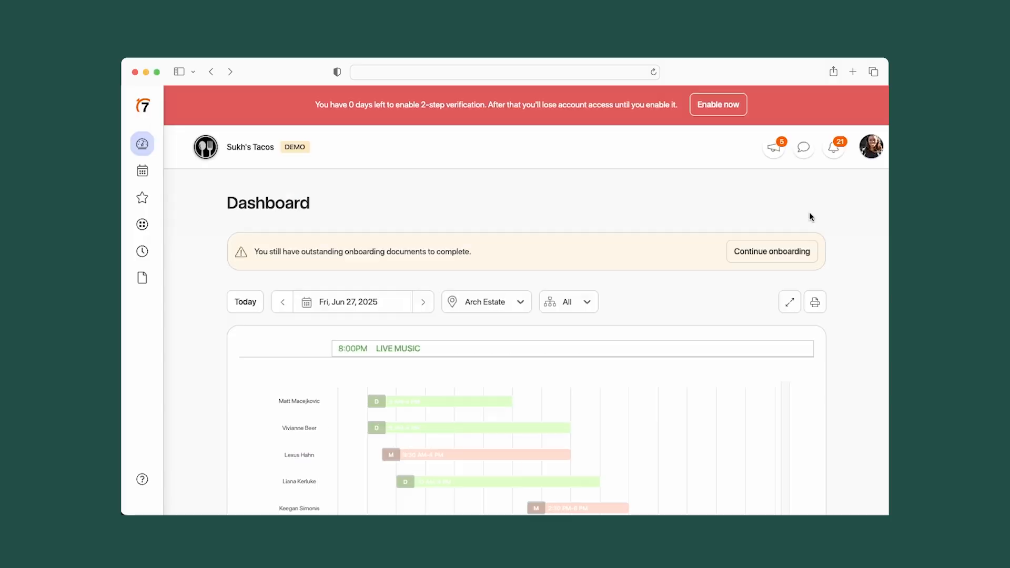
{"action": "left_click", "coordinate": [870, 146]}
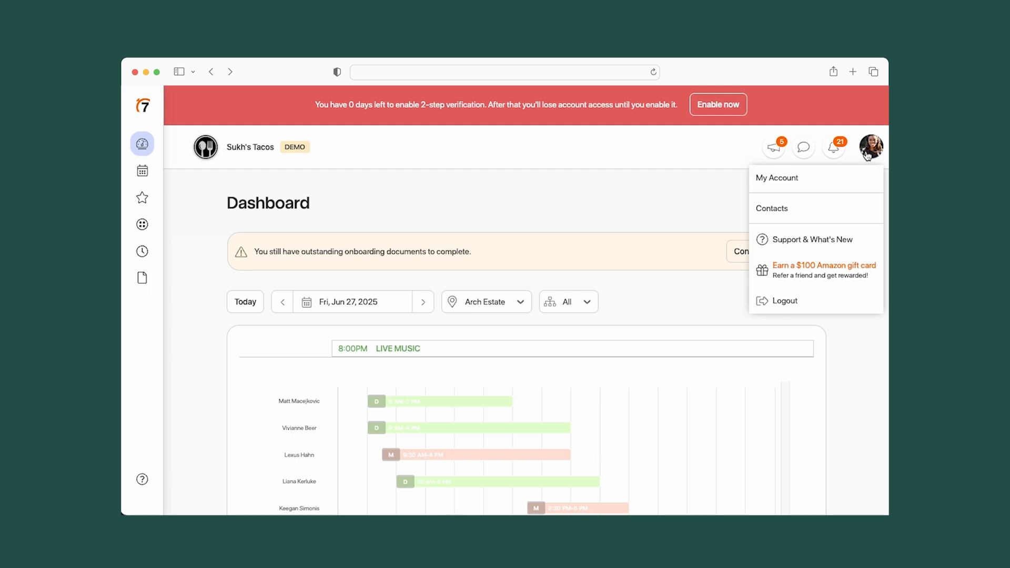
{"action": "left_click", "coordinate": [777, 178]}
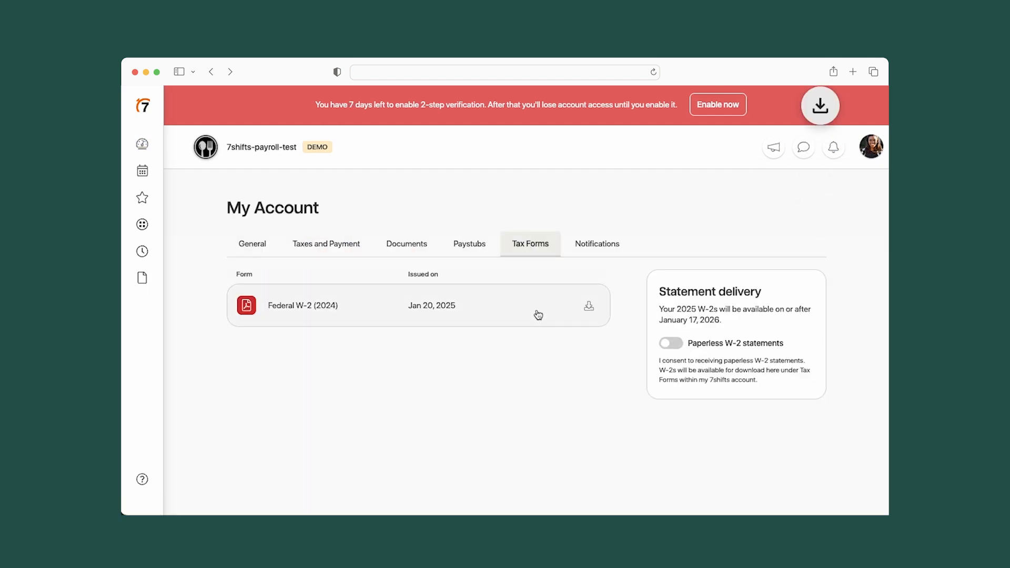
{"action": "left_click", "coordinate": [302, 305]}
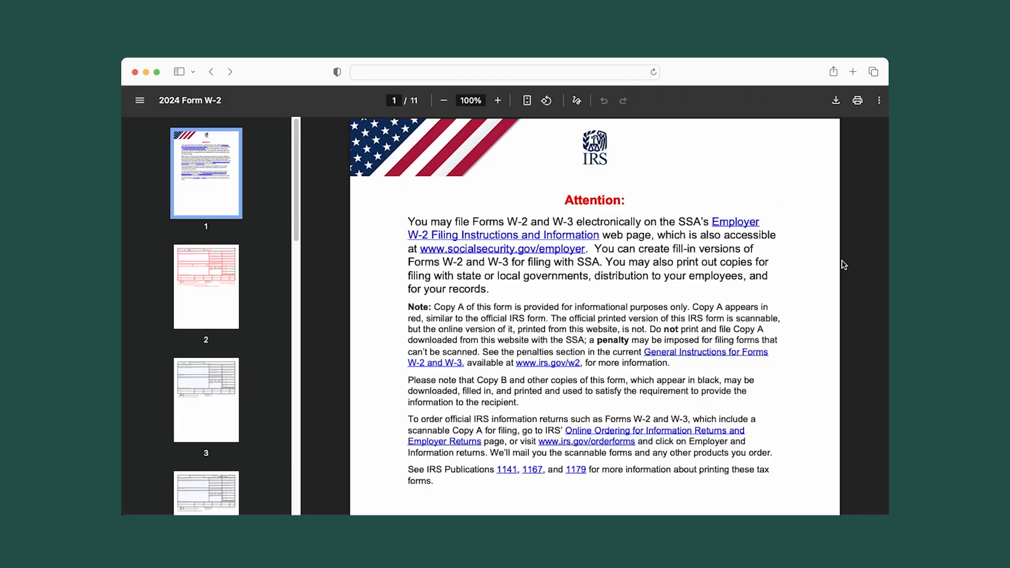
Step: Switch on Paperless W-2 statements and dismiss the preference-saved message
{"action": "scroll", "scroll_direction": "down", "scroll_amount": 3}
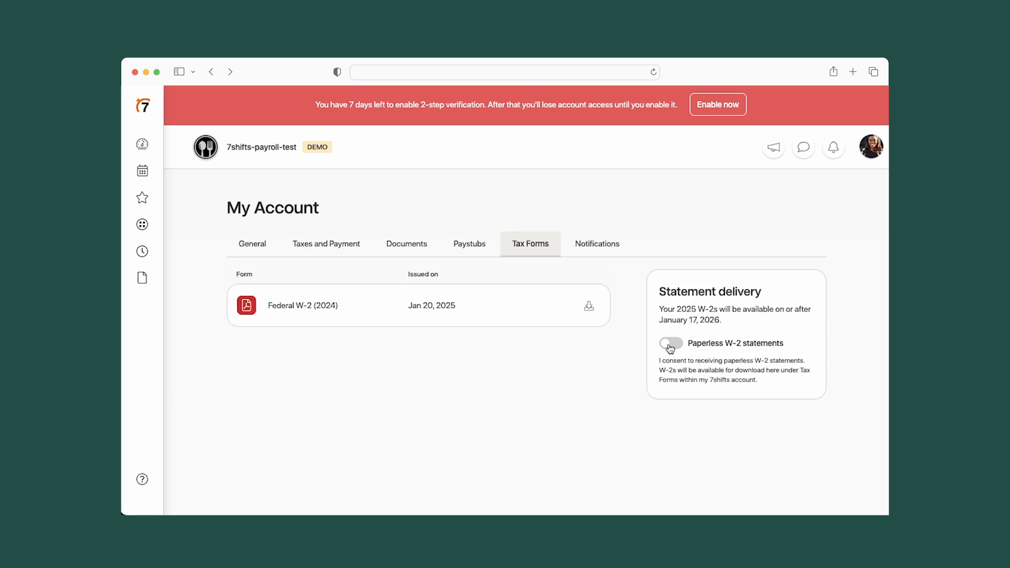
{"action": "left_click", "coordinate": [670, 342]}
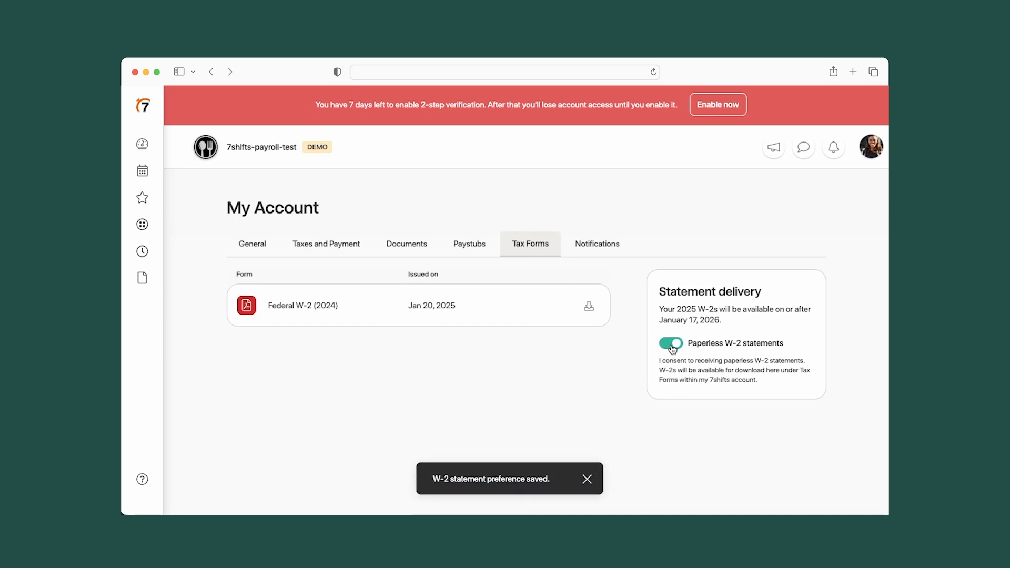
{"action": "left_click", "coordinate": [261, 245]}
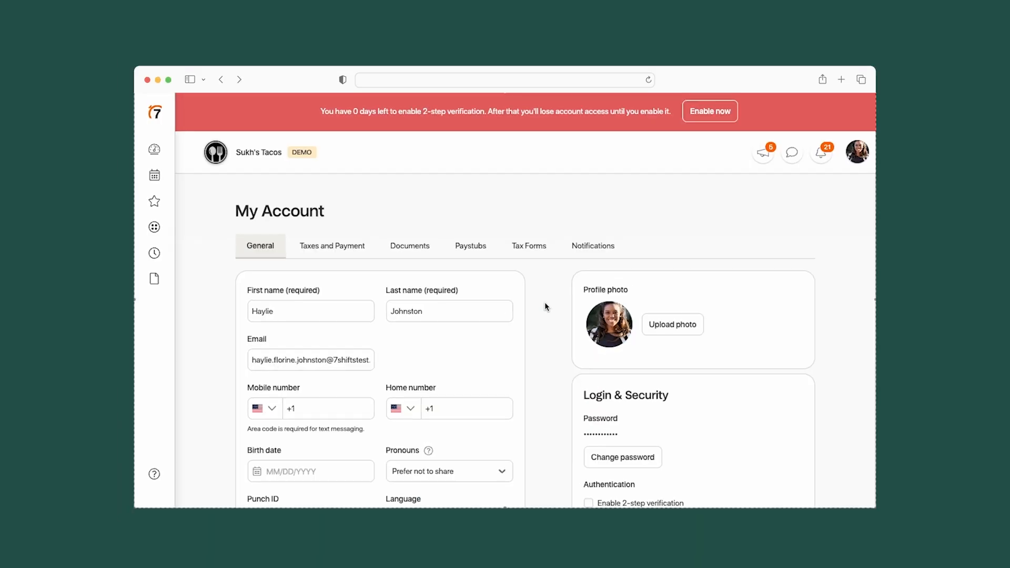
{"action": "scroll", "scroll_direction": "down", "scroll_amount": 3}
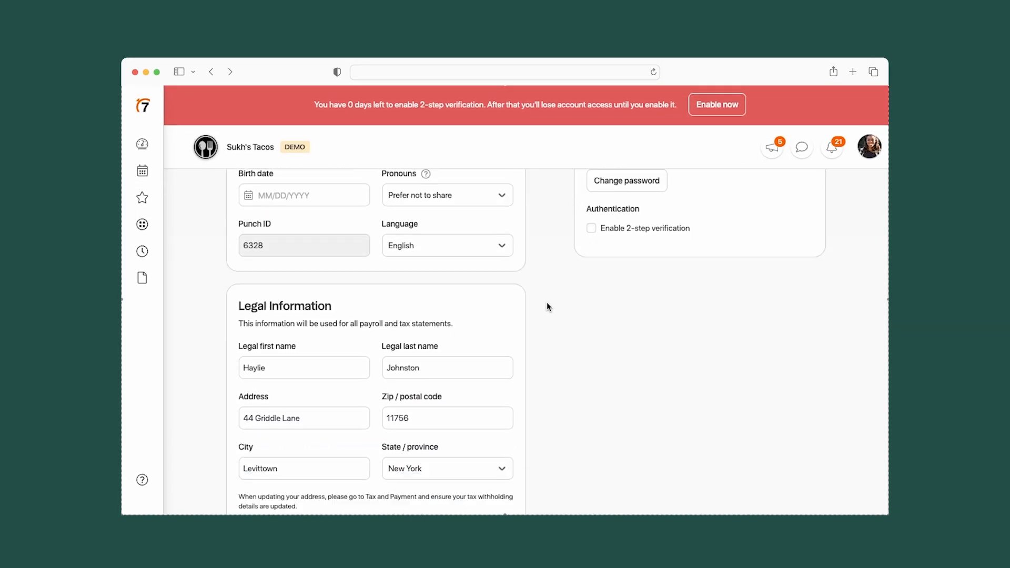
{"action": "scroll", "scroll_direction": "down", "scroll_amount": 3}
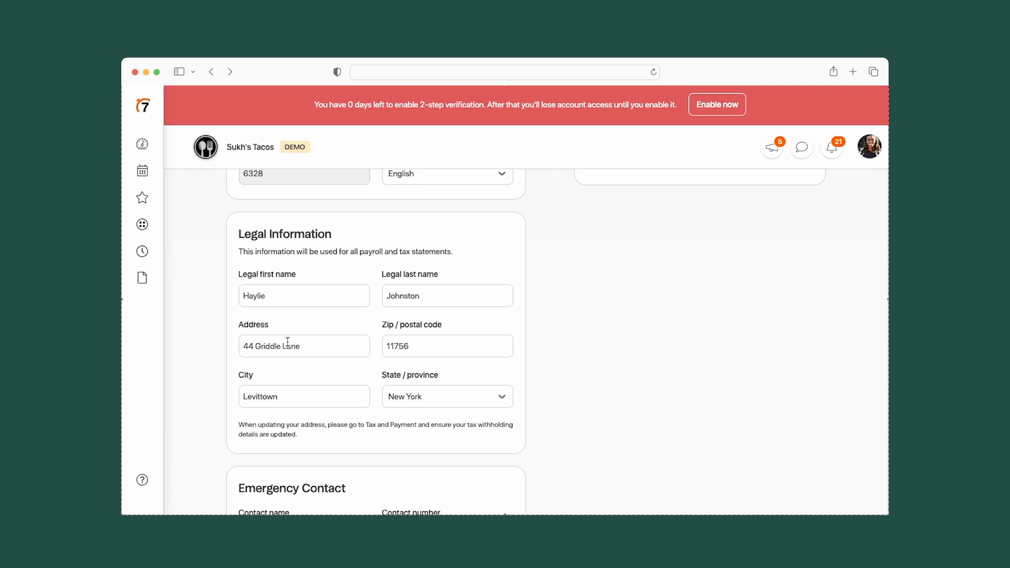
{"action": "left_click", "coordinate": [303, 346]}
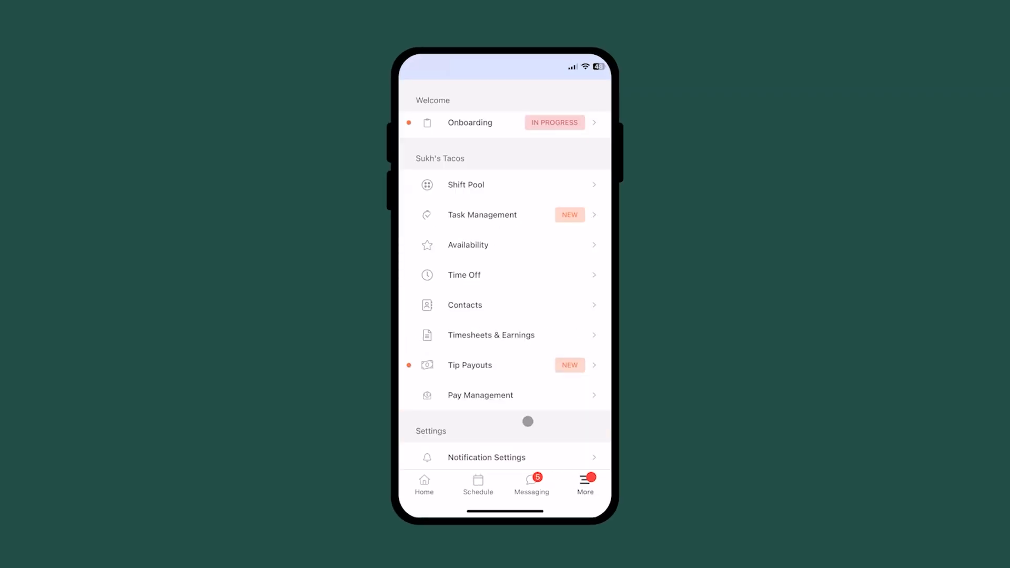
Step: On mobile, open Pay Management's payment settings and toggle Paperless tax statement
{"action": "left_click", "coordinate": [480, 395]}
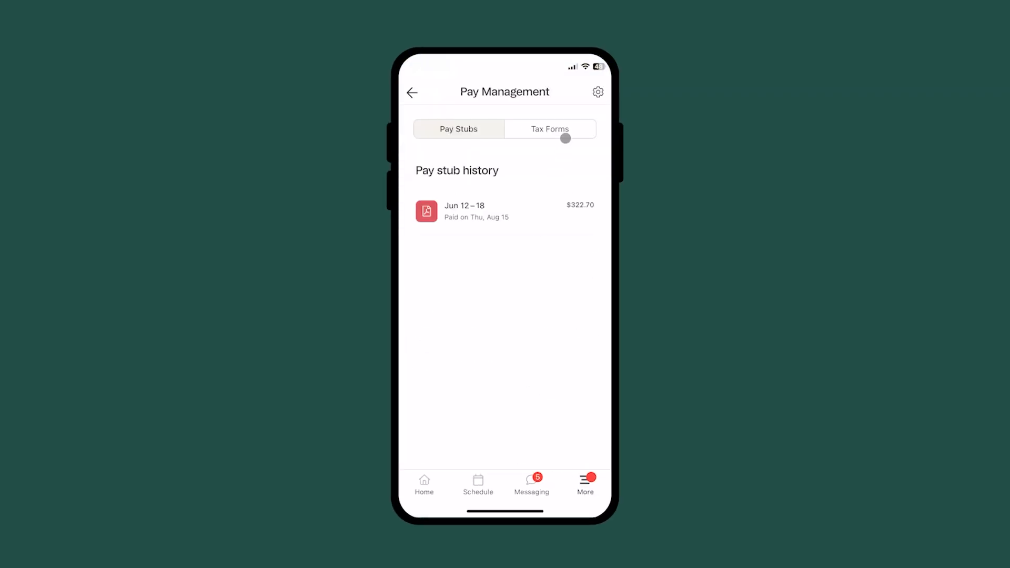
{"action": "left_click", "coordinate": [597, 92]}
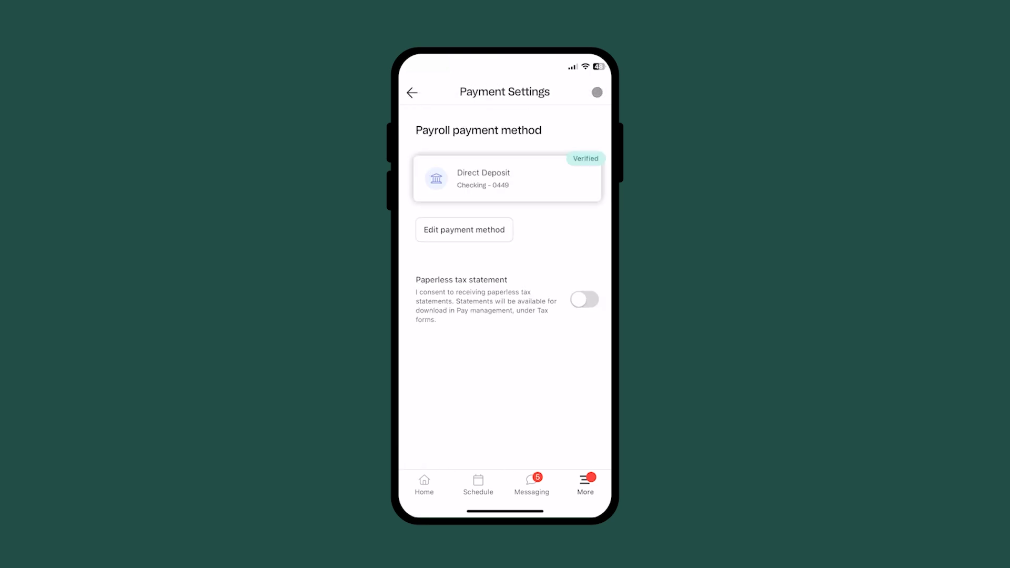
{"action": "left_click", "coordinate": [583, 299]}
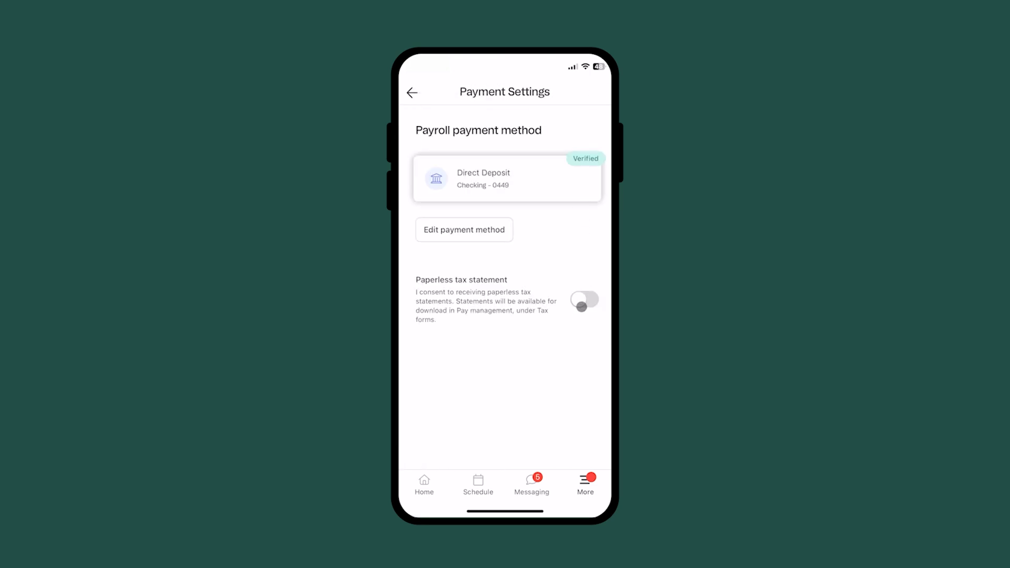
{"action": "left_click", "coordinate": [583, 299]}
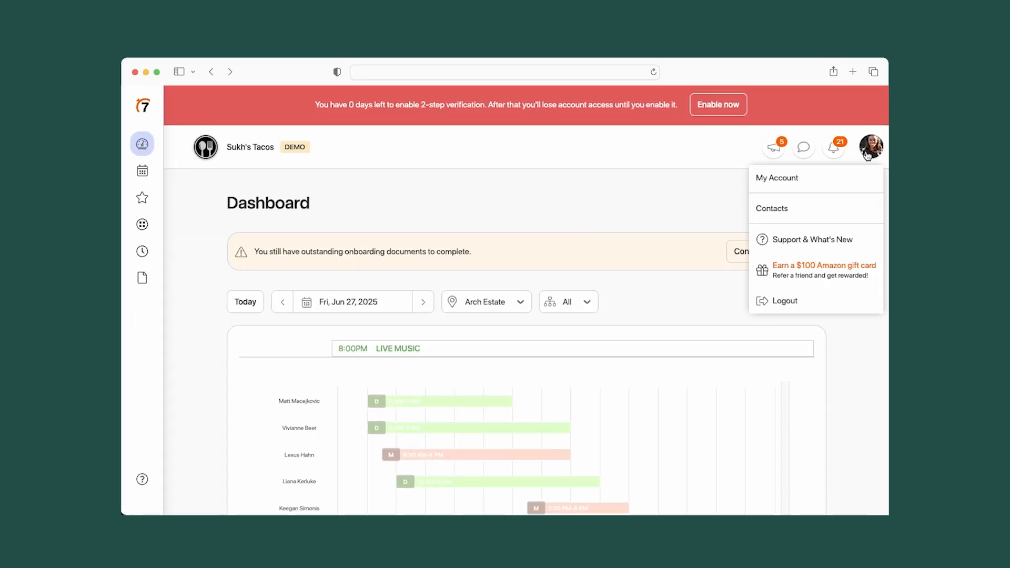
Step: Enable the Paperless W-2 statements toggle under My Account Tax Forms on the web
{"action": "left_click", "coordinate": [777, 178]}
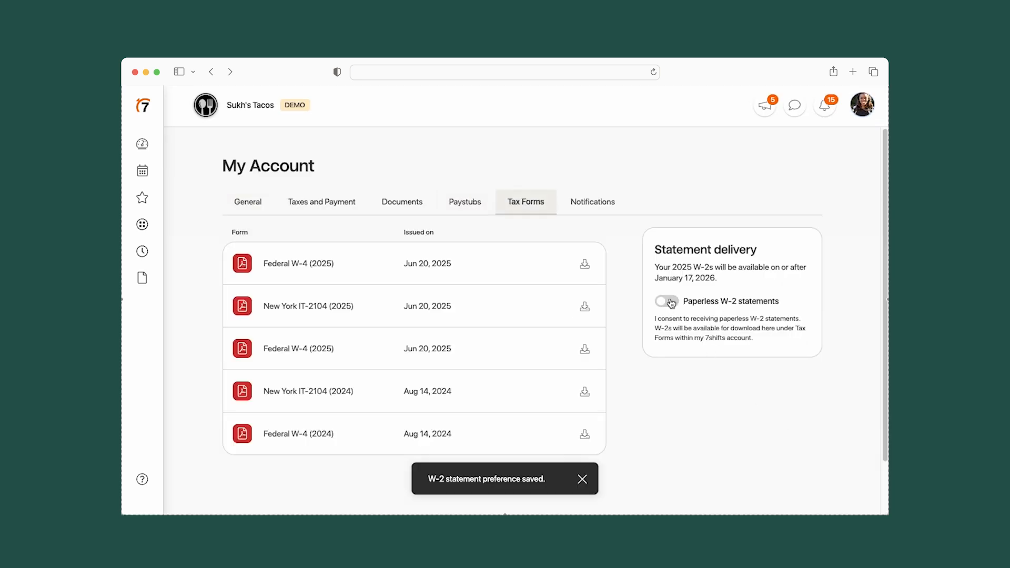
{"action": "left_click", "coordinate": [666, 301]}
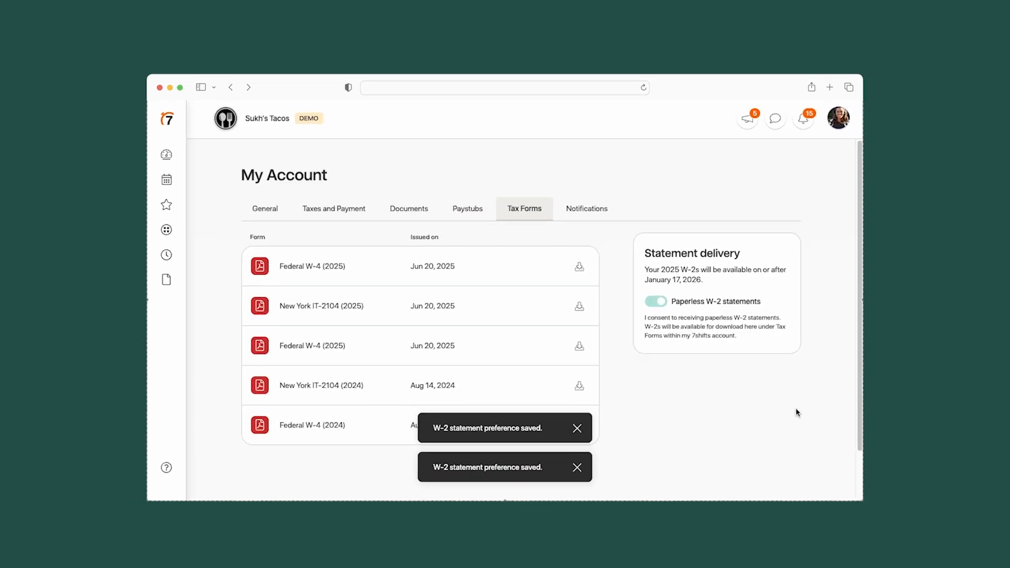